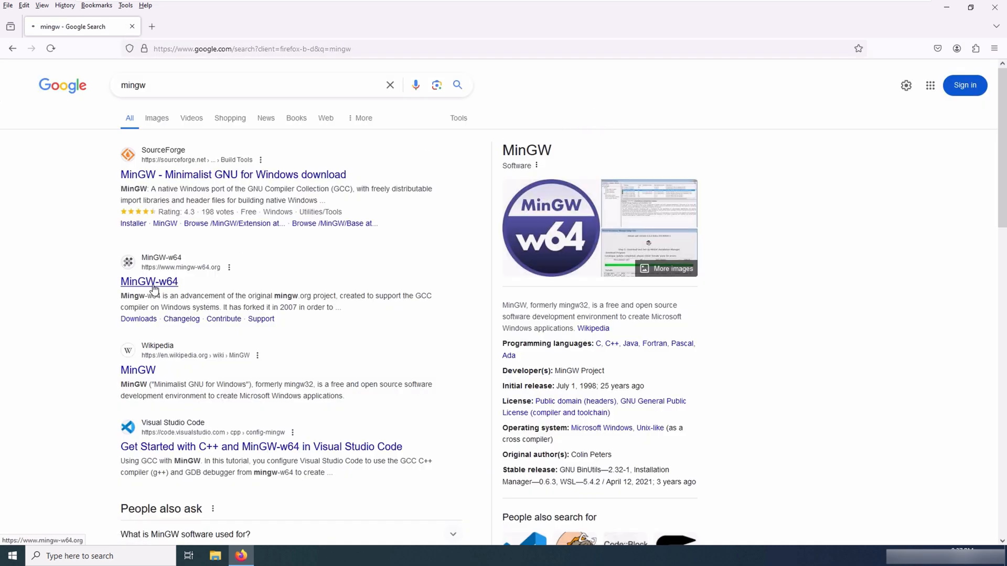
- Go from the MinGW-w64 search result to the w64devkit section of its Downloads page
{"action": "left_click", "coordinate": [149, 281]}
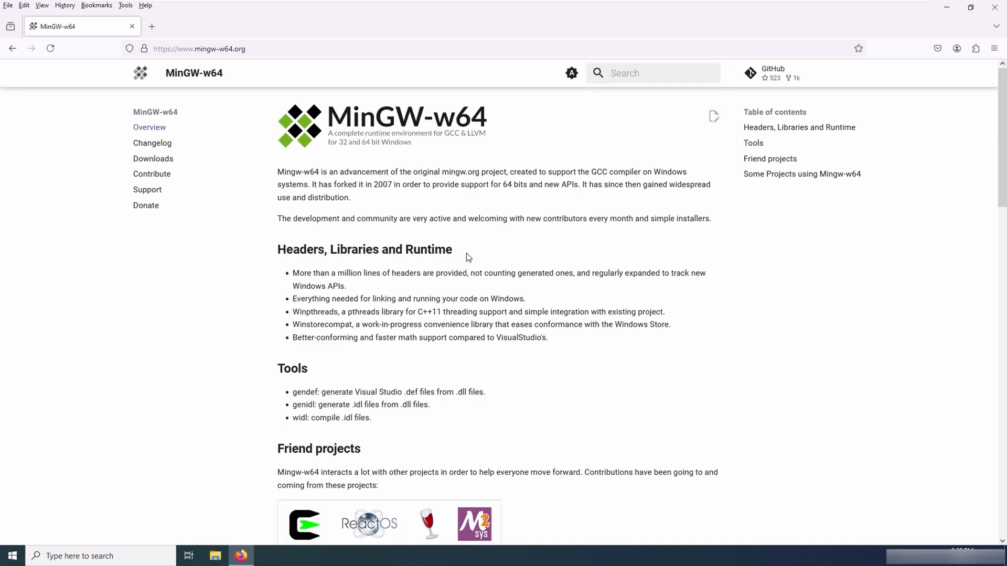
{"action": "left_click", "coordinate": [153, 158]}
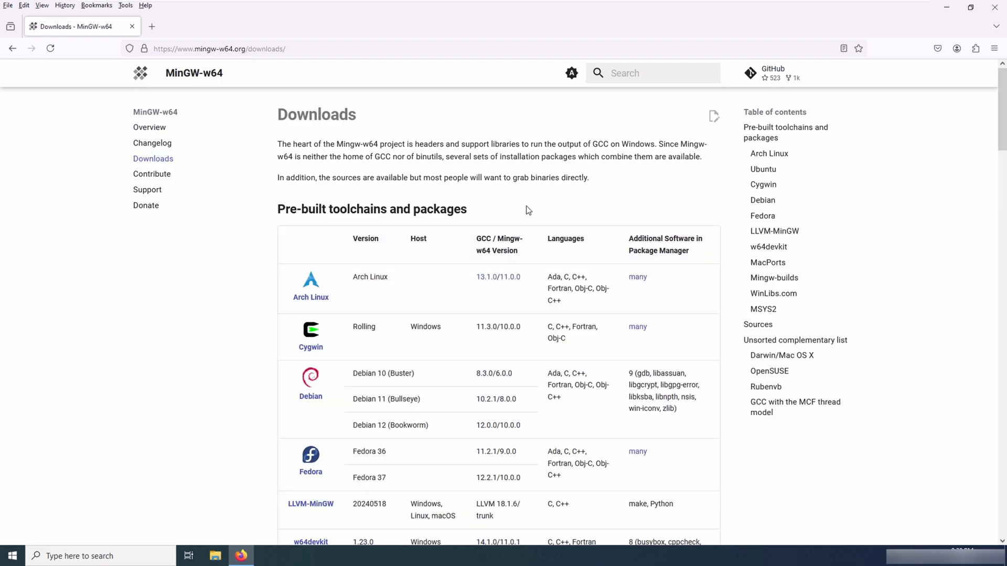
{"action": "scroll", "scroll_direction": "down", "scroll_amount": 3}
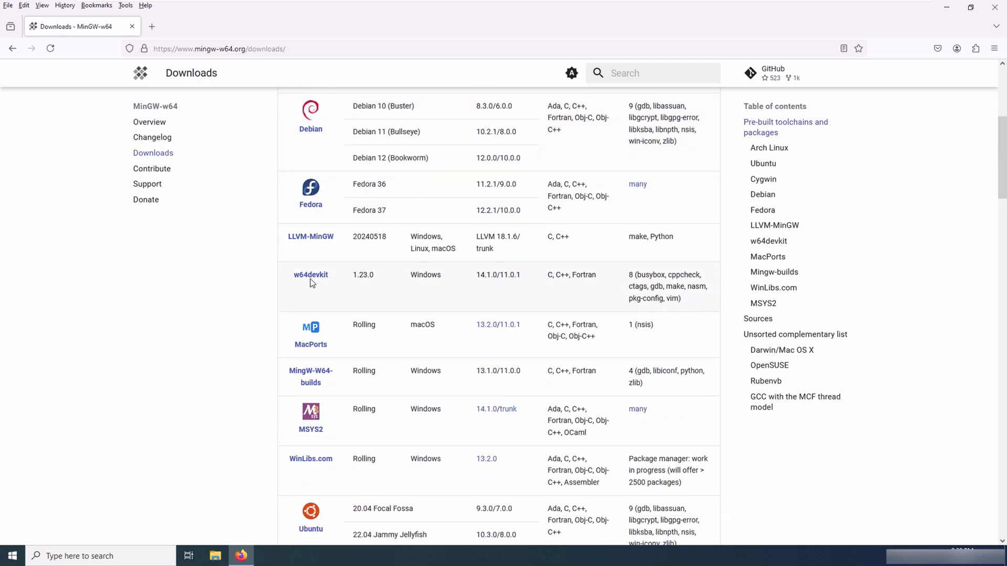
{"action": "left_click", "coordinate": [311, 274]}
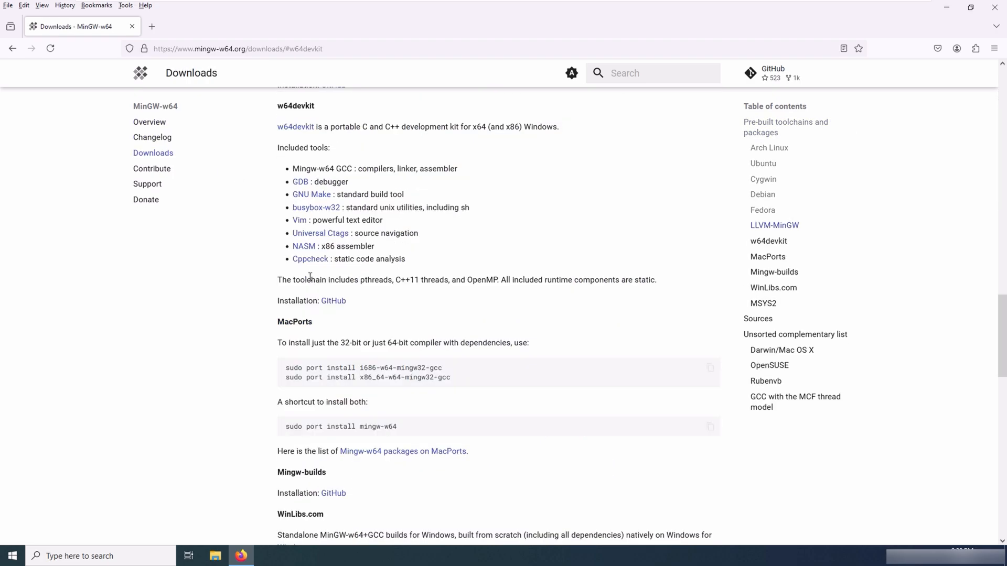
{"action": "mouse_move", "coordinate": [295, 130]}
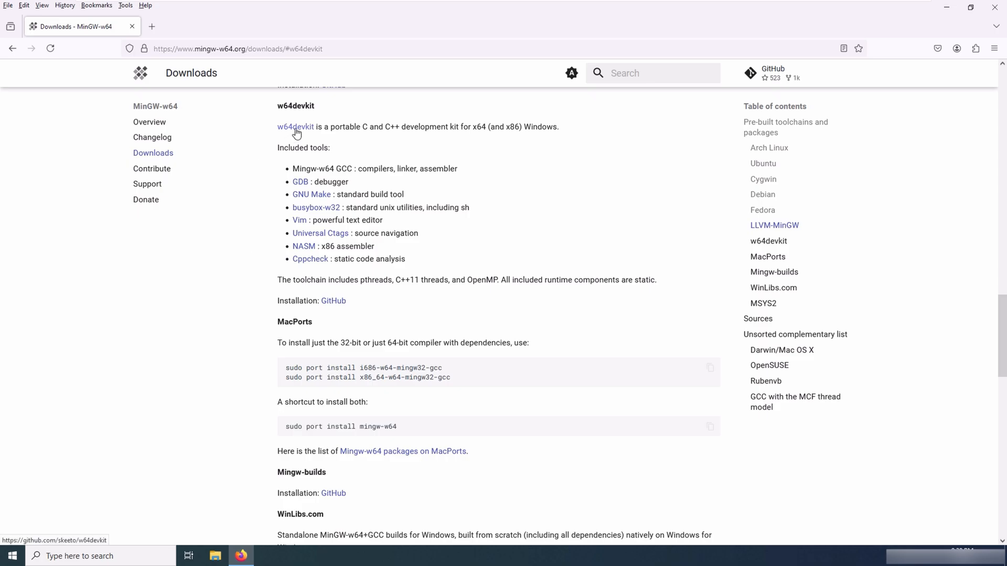
- Open the w64devkit GitHub project and its latest 1.23.0 release page
{"action": "left_click", "coordinate": [294, 127]}
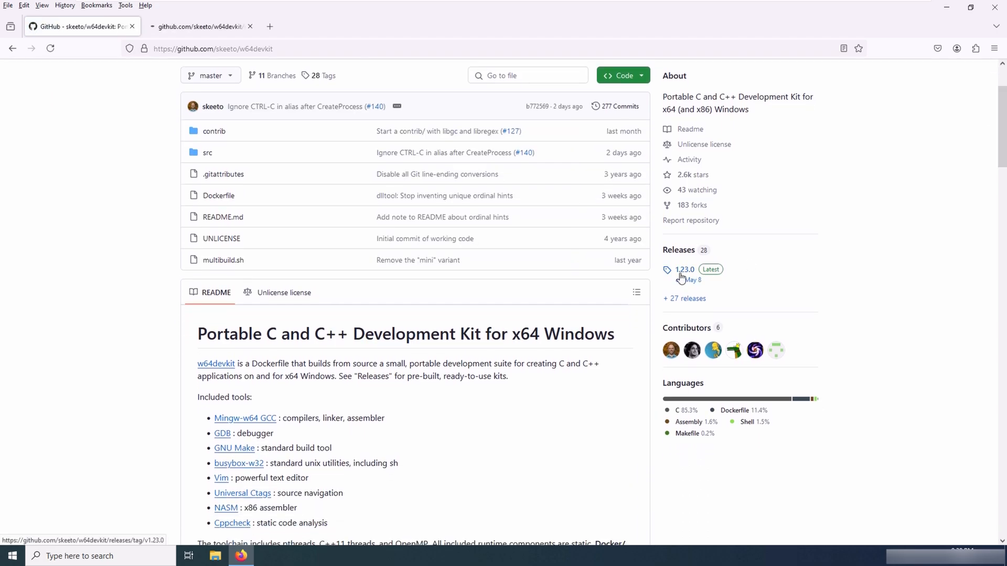
{"action": "left_click", "coordinate": [685, 270]}
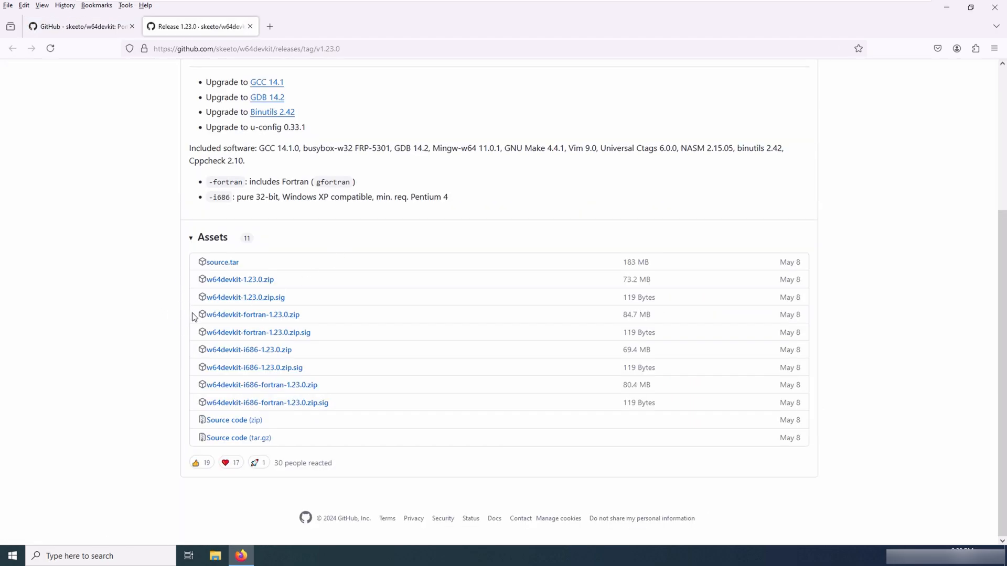
{"action": "mouse_move", "coordinate": [252, 319]}
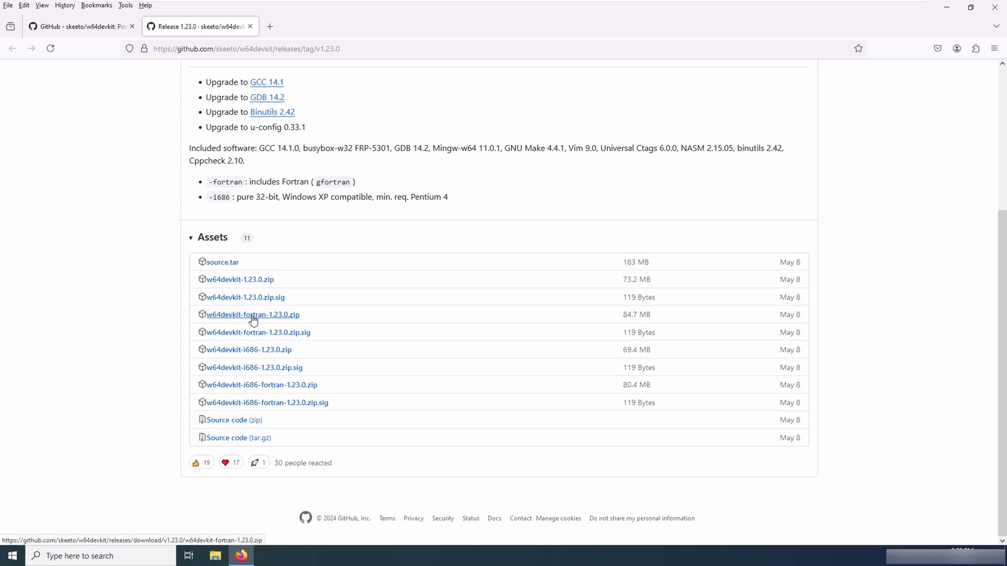
{"action": "mouse_move", "coordinate": [285, 323]}
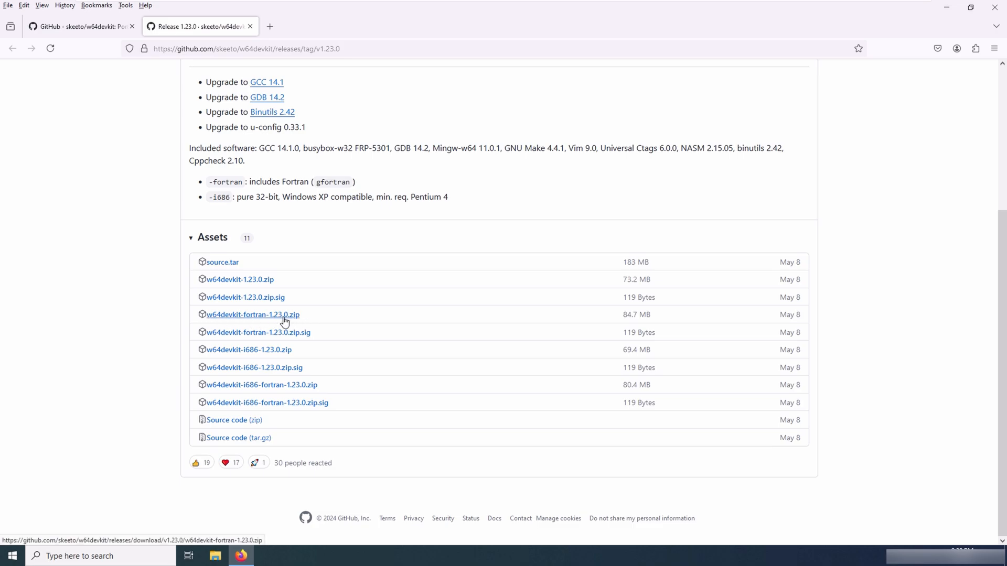
{"action": "mouse_move", "coordinate": [246, 317]}
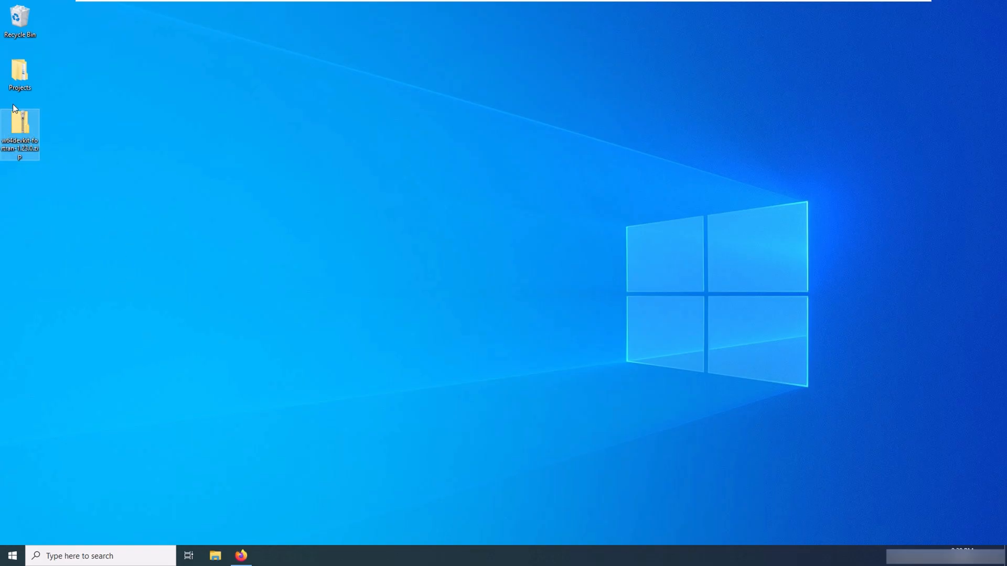
- Check the C:\w64devkit folder, then scroll the w64devkit README to Usage
{"action": "left_click", "coordinate": [13, 556]}
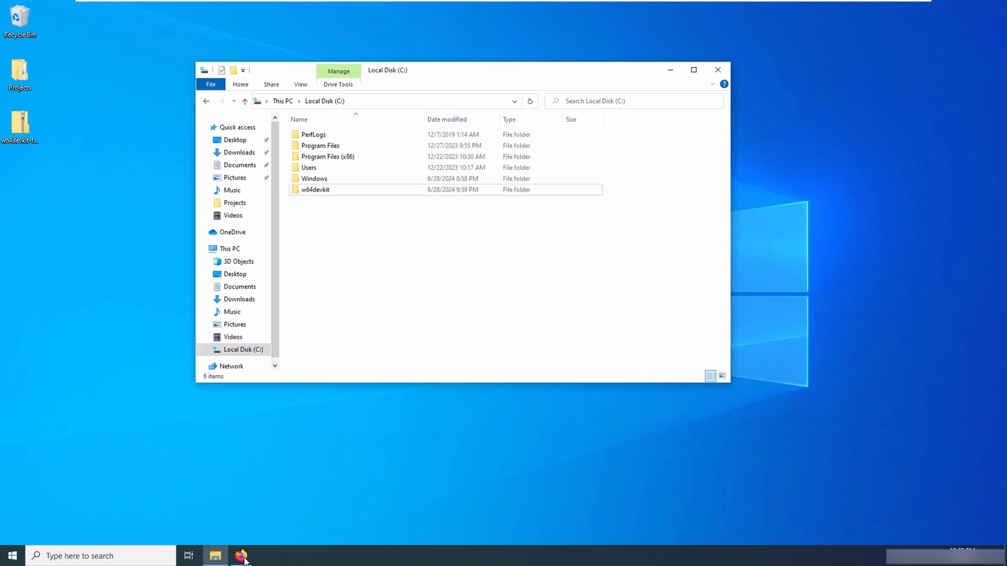
{"action": "left_click", "coordinate": [241, 556]}
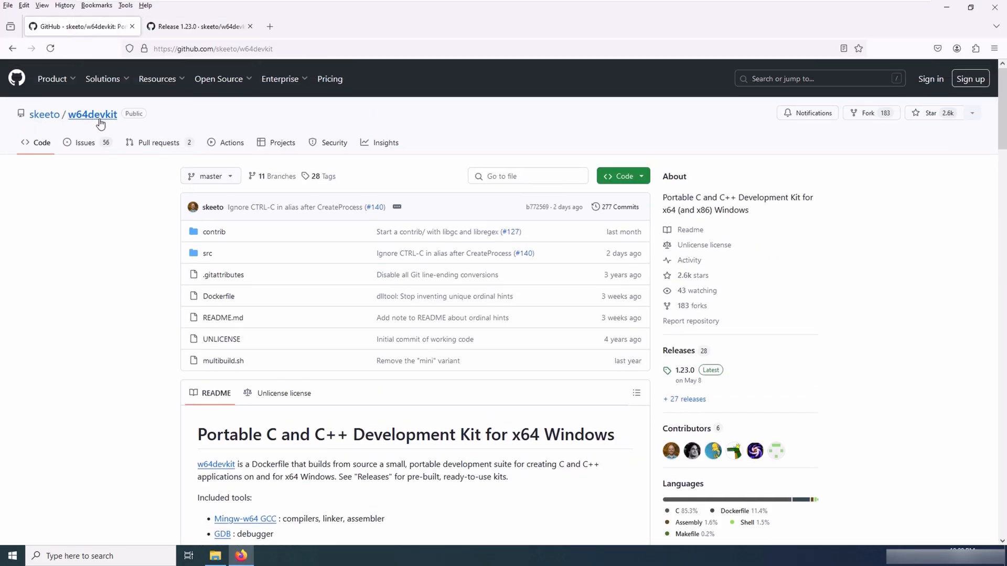
{"action": "mouse_move", "coordinate": [157, 252]}
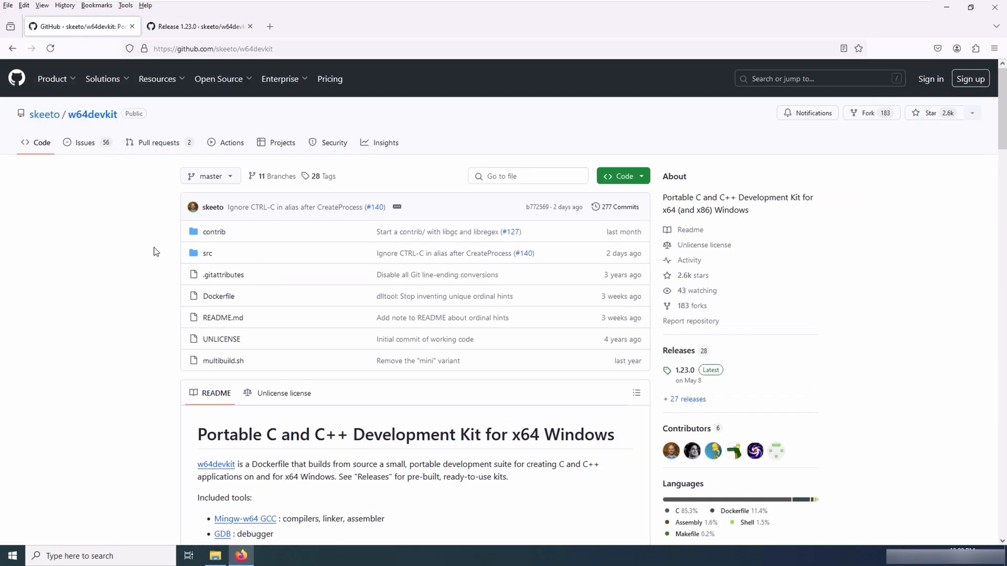
{"action": "scroll", "scroll_direction": "down", "scroll_amount": 3}
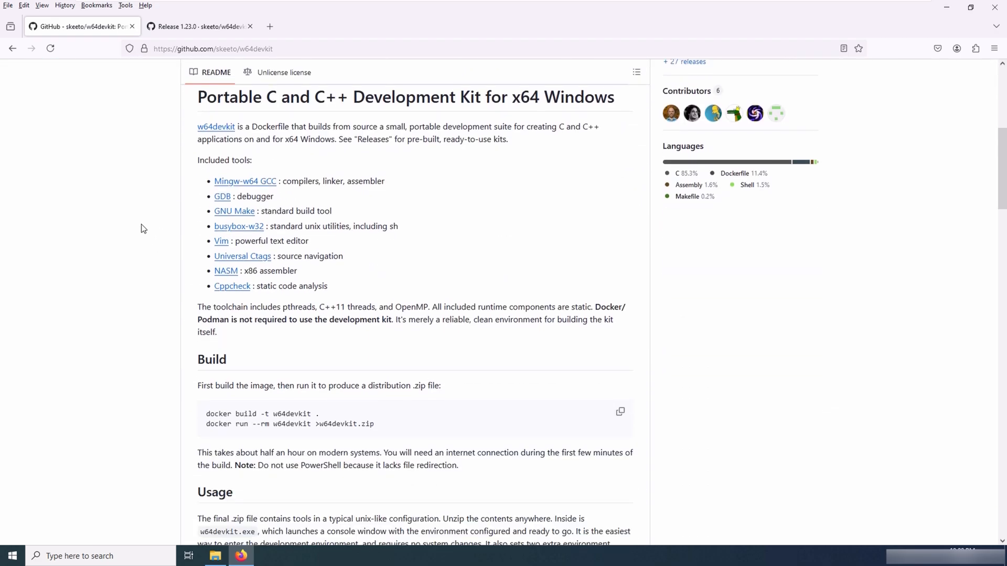
{"action": "scroll", "scroll_direction": "down", "scroll_amount": 3}
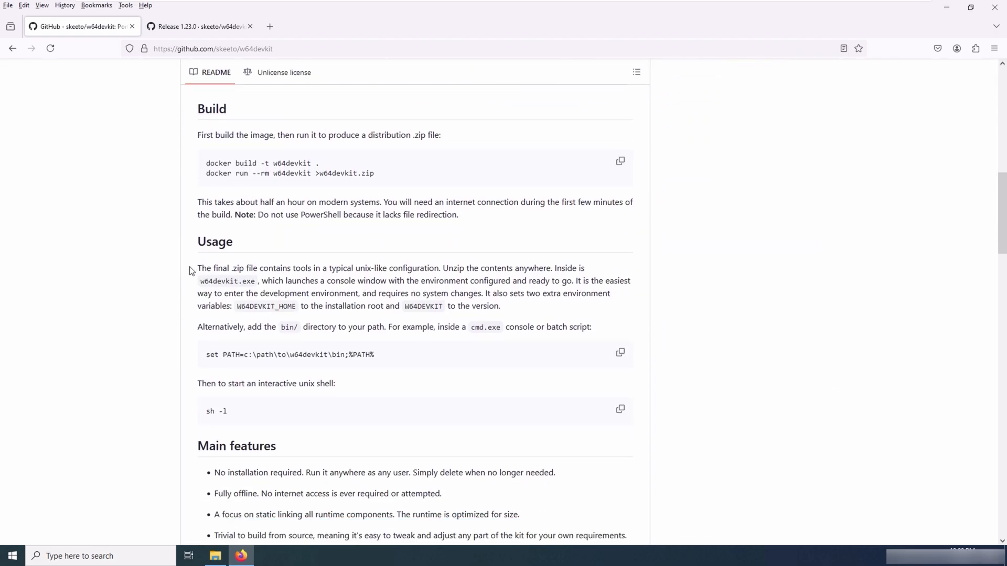
{"action": "mouse_move", "coordinate": [415, 274]}
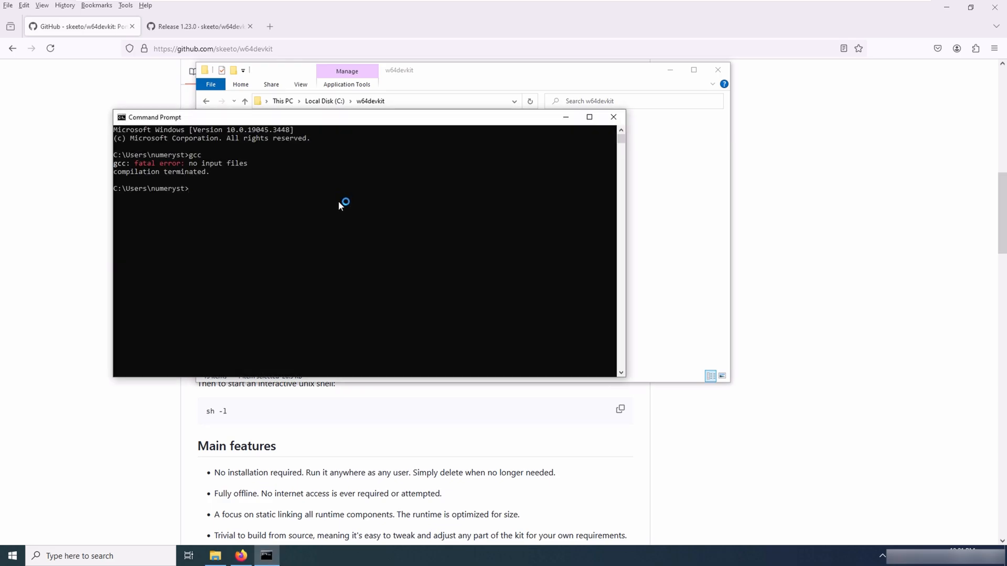
- Browse into C:\w64devkit\bin and select gfortran.exe among its programs
{"action": "type", "text": "gfor"}
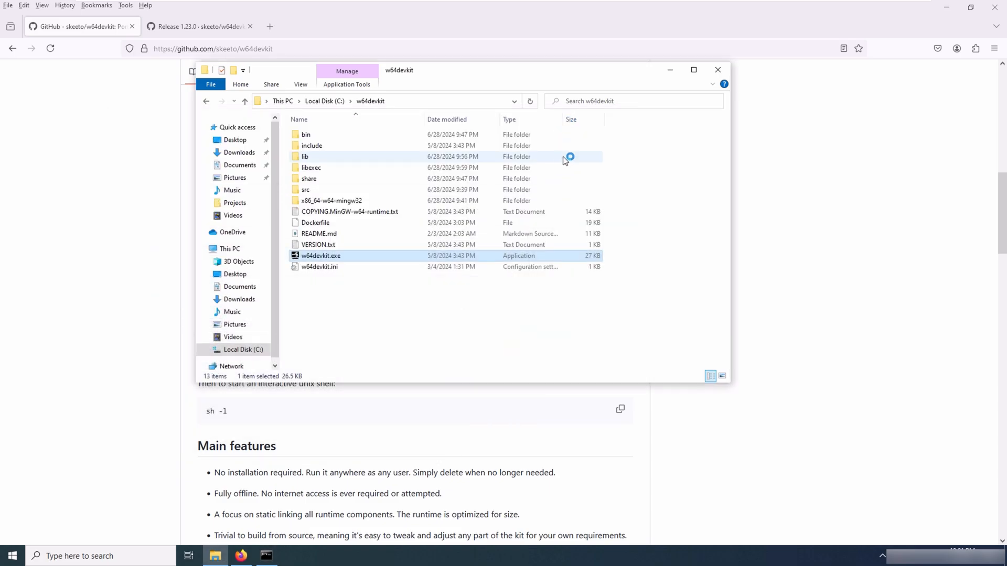
{"action": "double_click", "coordinate": [305, 134]}
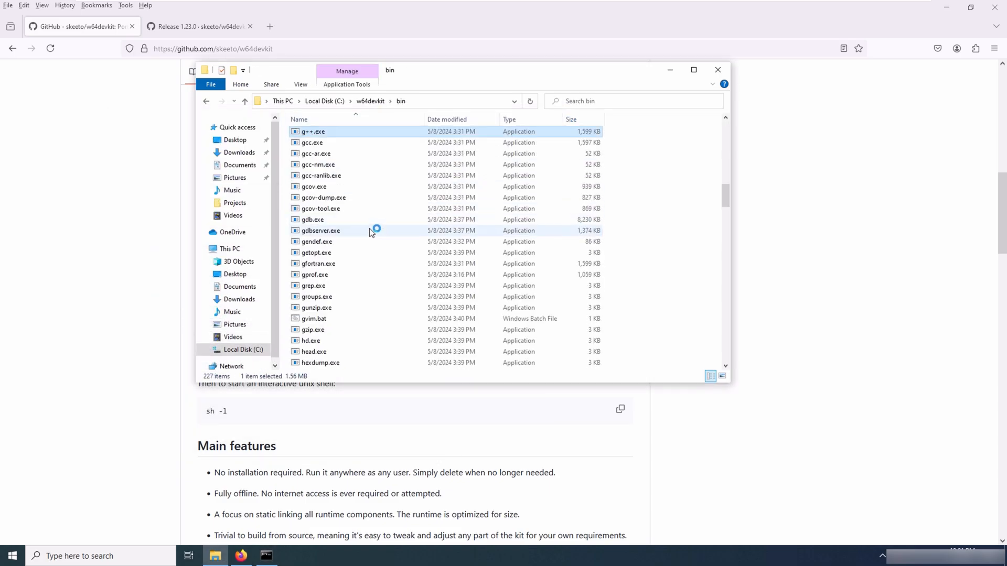
{"action": "scroll", "scroll_direction": "down", "scroll_amount": 3}
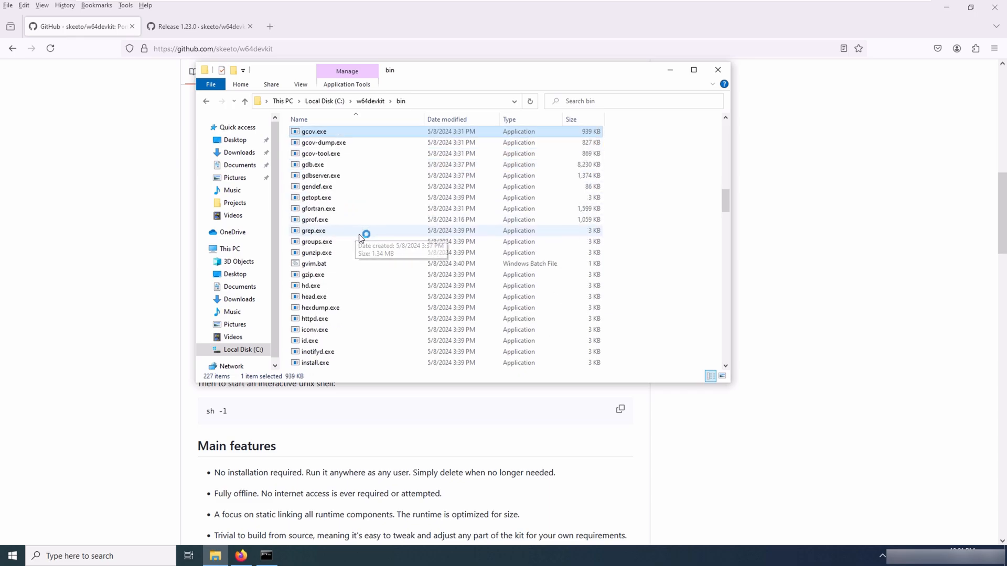
{"action": "left_click", "coordinate": [315, 220]}
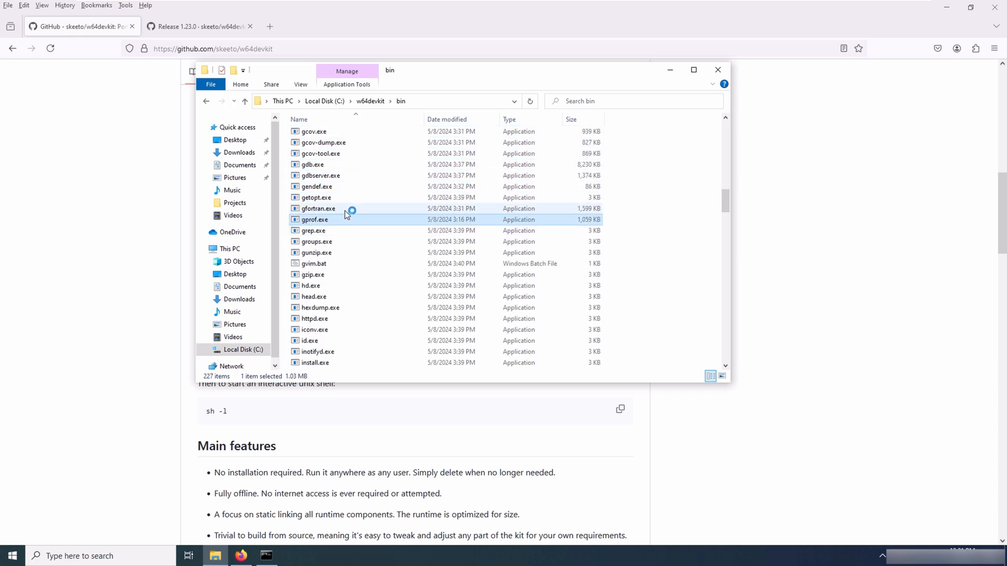
{"action": "left_click", "coordinate": [406, 102]}
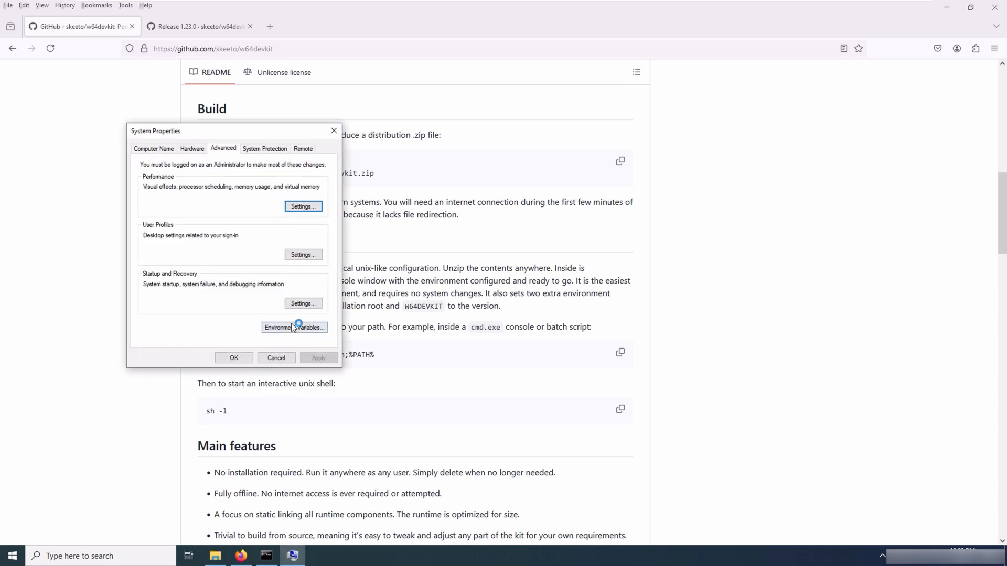
- Add C:\w64devkit\bin as a new user Path entry and confirm both dialogs
{"action": "left_click", "coordinate": [294, 327]}
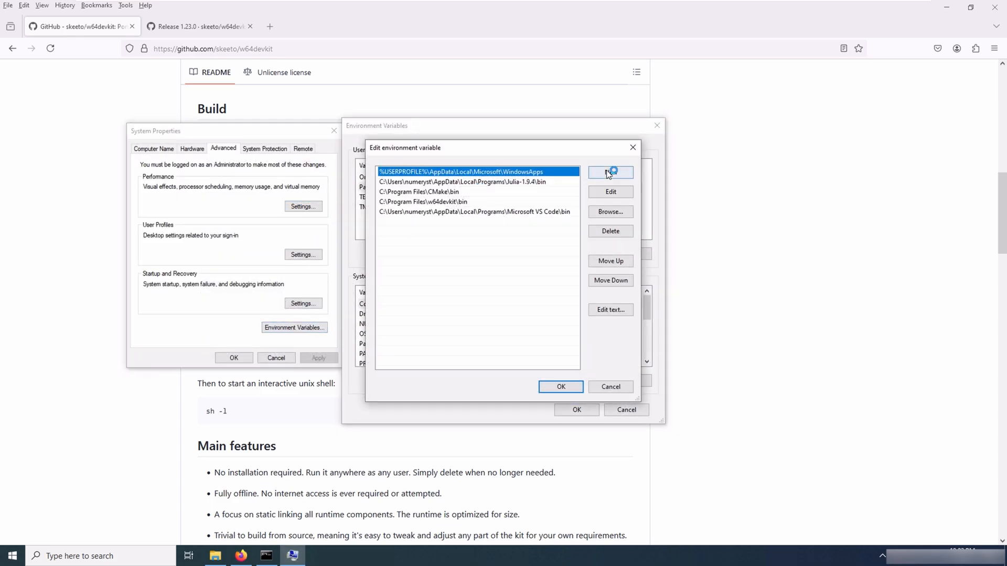
{"action": "left_click", "coordinate": [611, 172]}
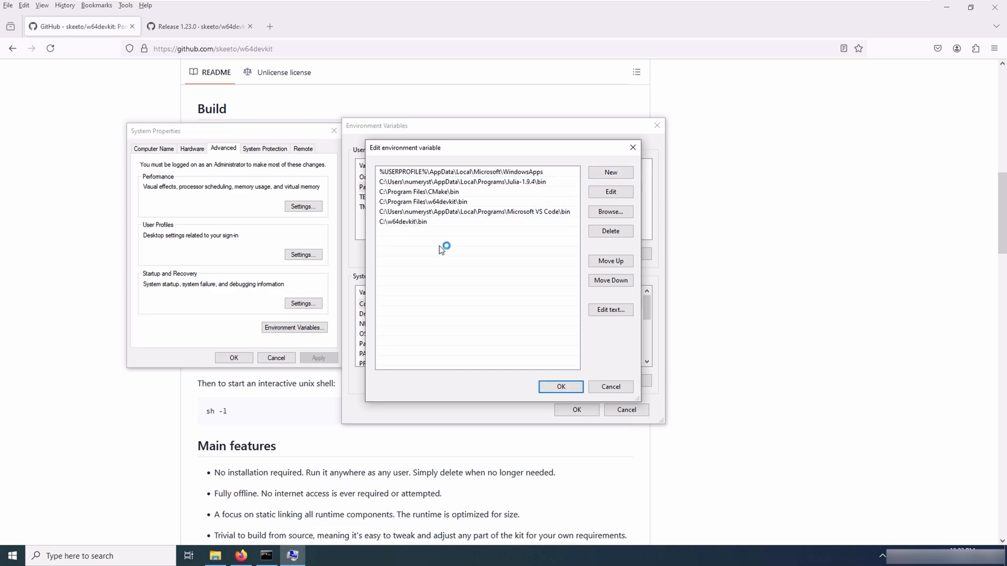
{"action": "left_click", "coordinate": [561, 387]}
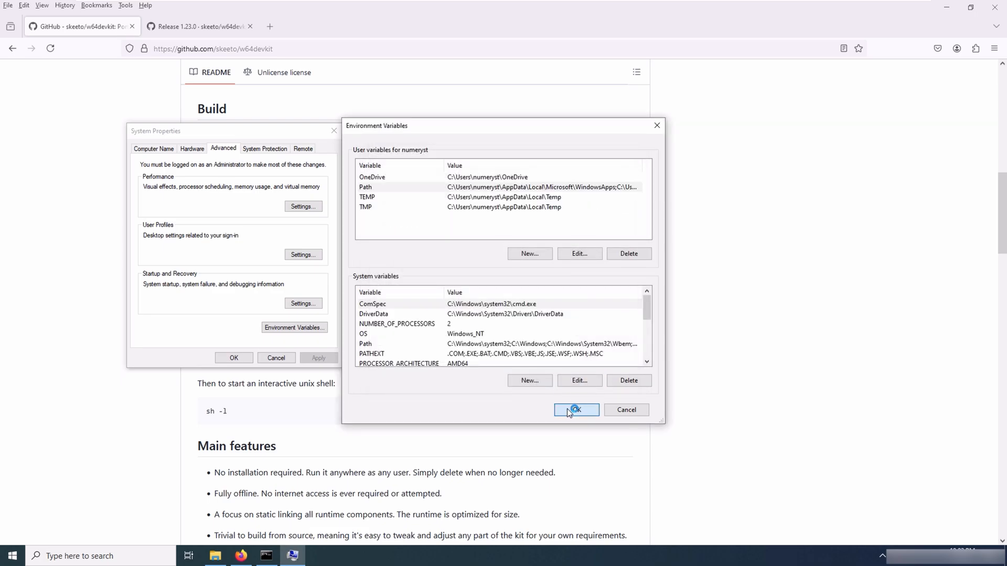
{"action": "left_click", "coordinate": [576, 411]}
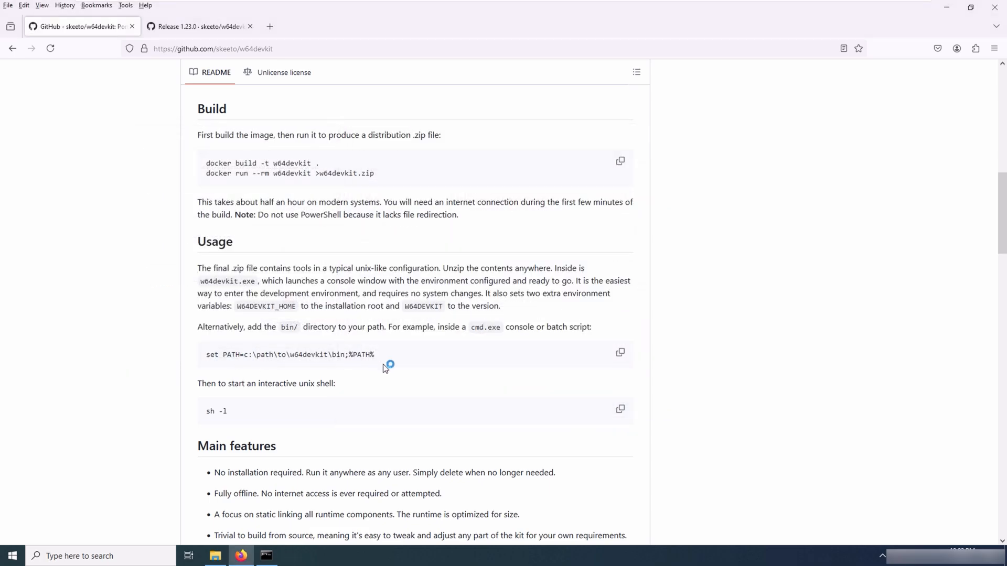
{"action": "left_click", "coordinate": [267, 556]}
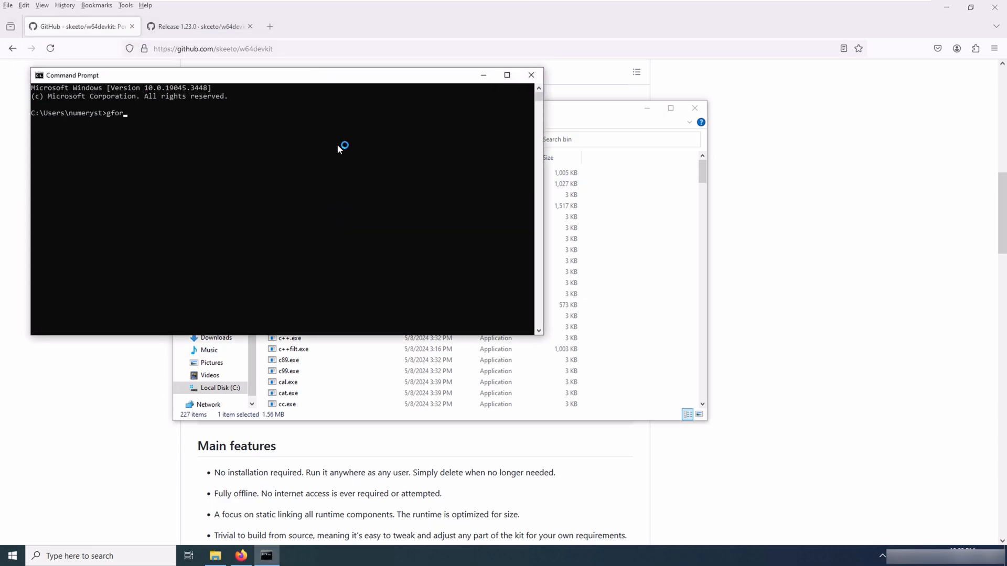
- Run gfortran --version in a fresh console to confirm the compiler is found
{"action": "type", "text": "tran --versio"}
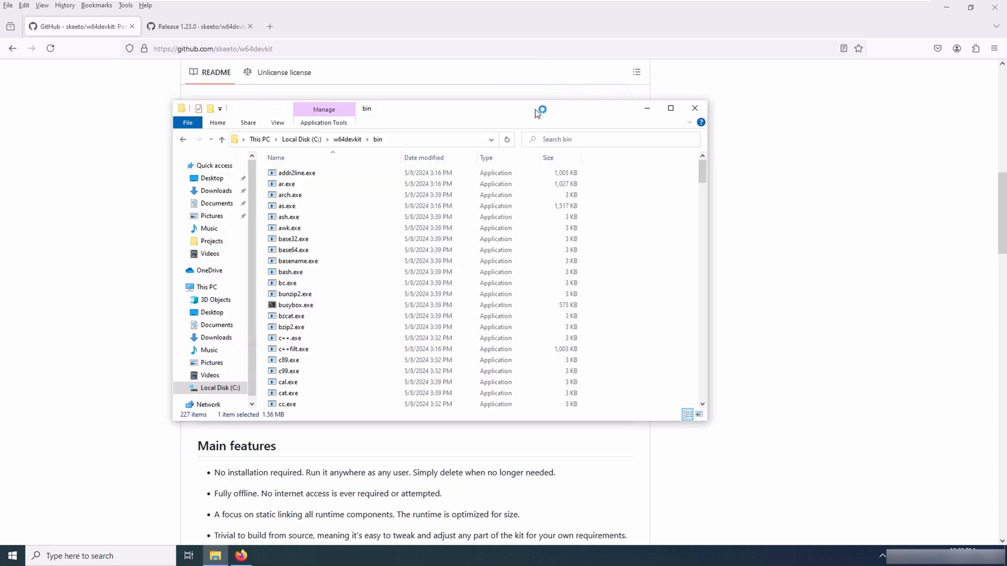
{"action": "left_click_drag", "start_coordinate": [537, 114], "coordinate": [671, 117]}
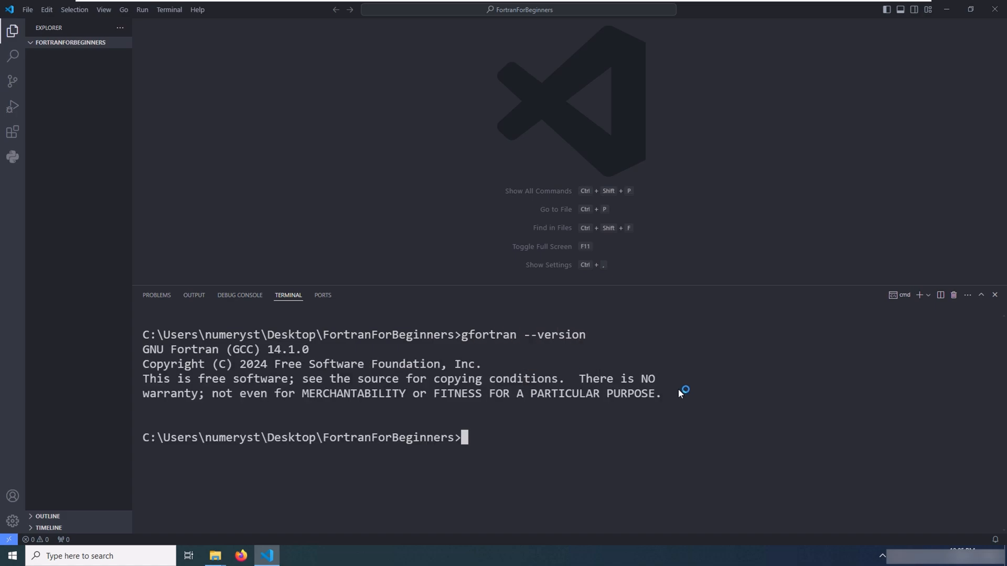
- Create hello.f90 containing program hello, a print *,"Hello World" line, and end program hello
{"action": "left_click", "coordinate": [87, 43]}
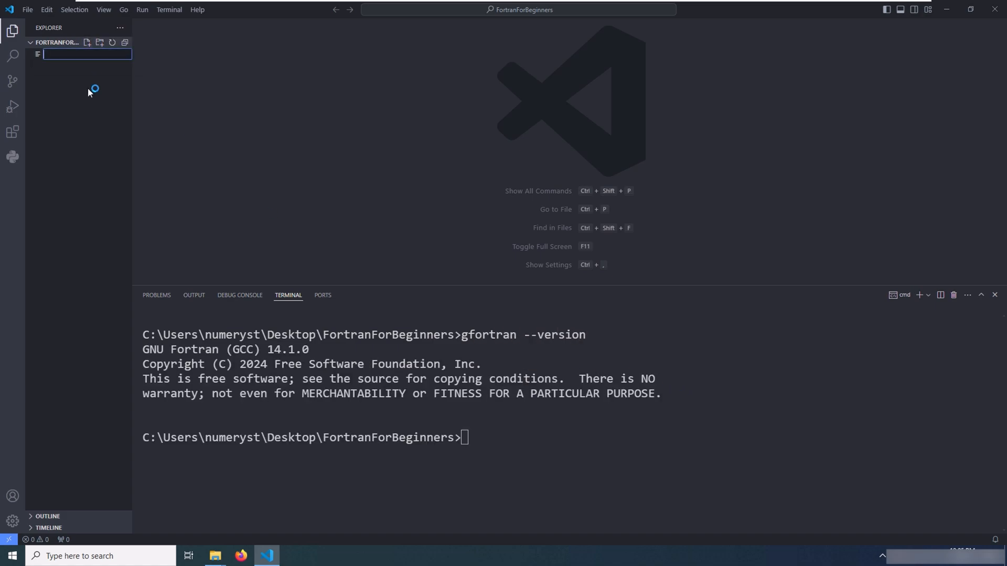
{"action": "type", "text": "hello.f90"}
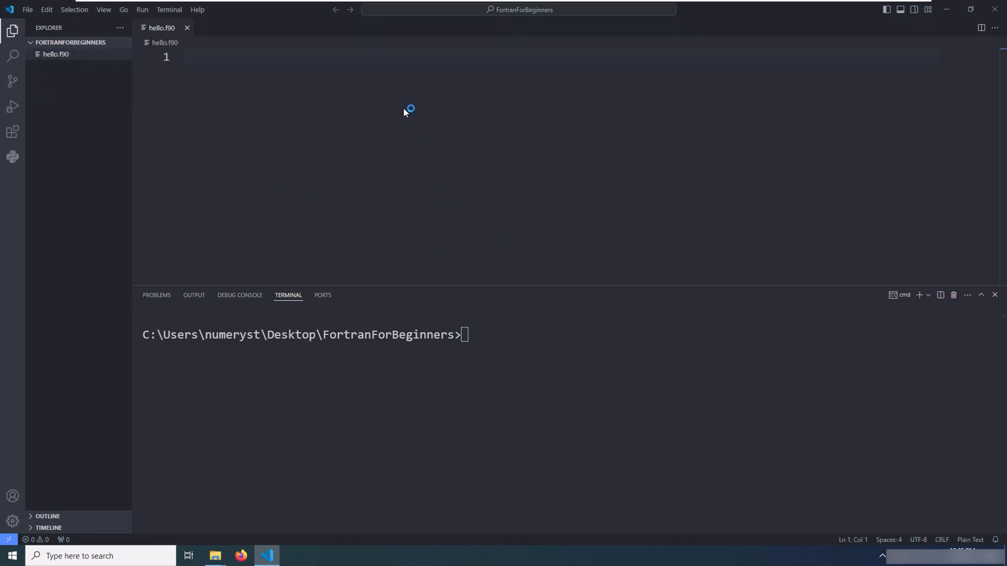
{"action": "type", "text": "program hello"}
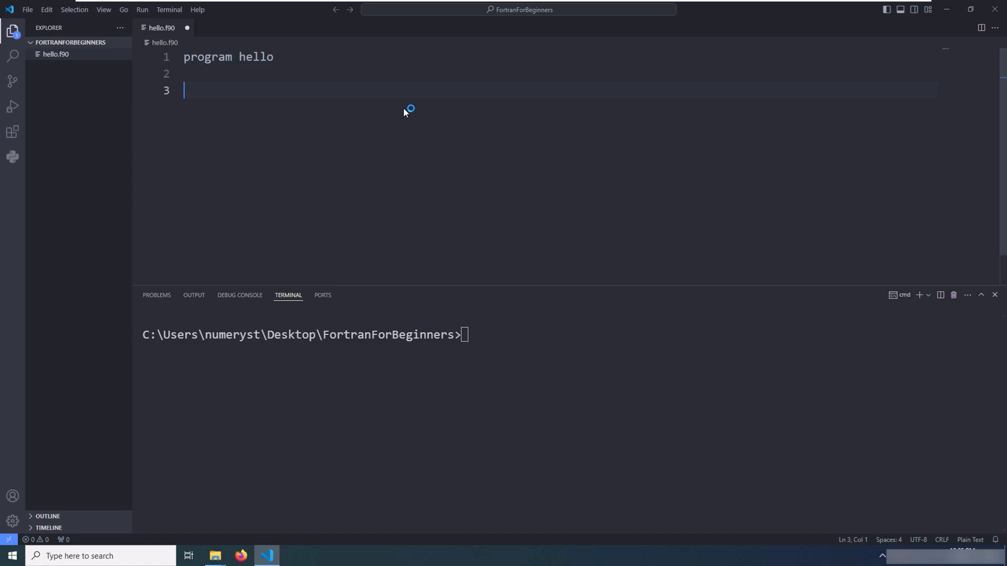
{"action": "type", "text": "end program hello"}
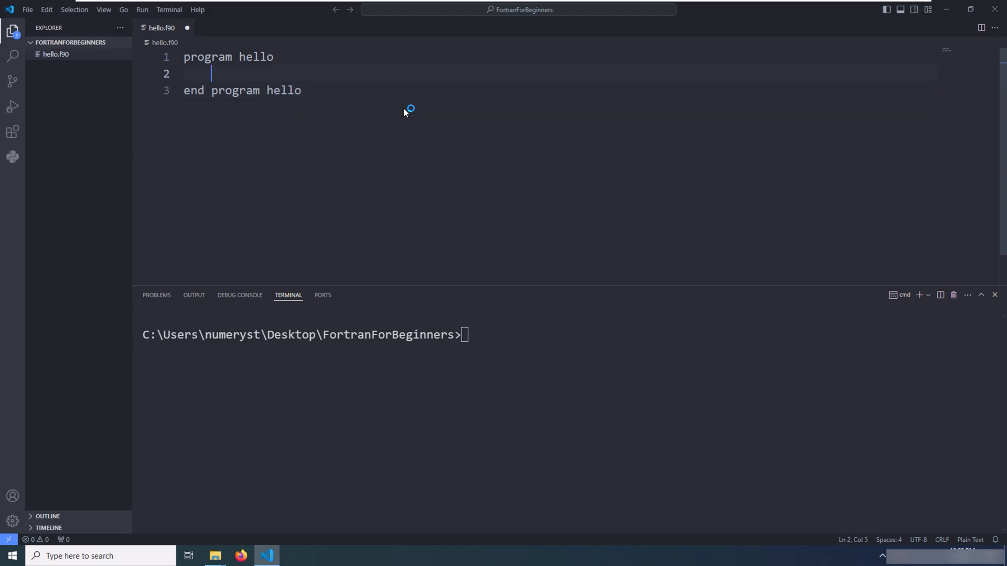
{"action": "type", "text": "print *"}
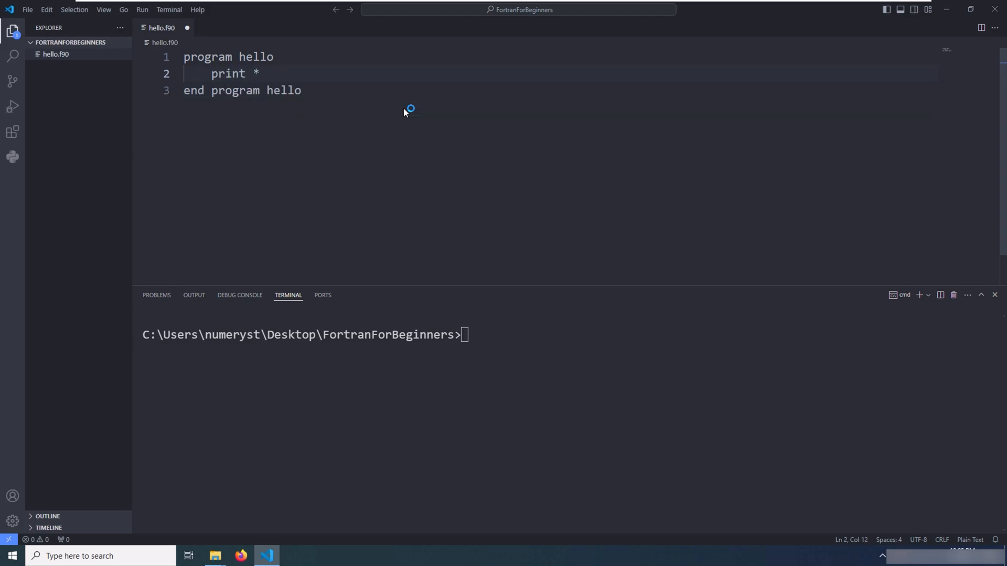
{"action": "type", "text": ",\"Hello"}
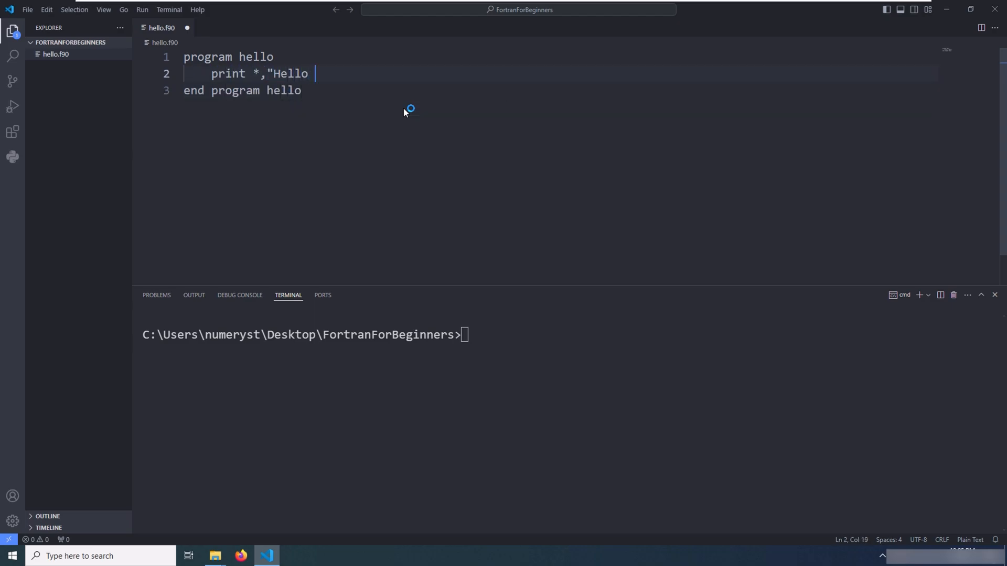
- Finish the print line, compile with gfortran hello.f90 -o hello, and run hello.exe
{"action": "type", "text": "World\""}
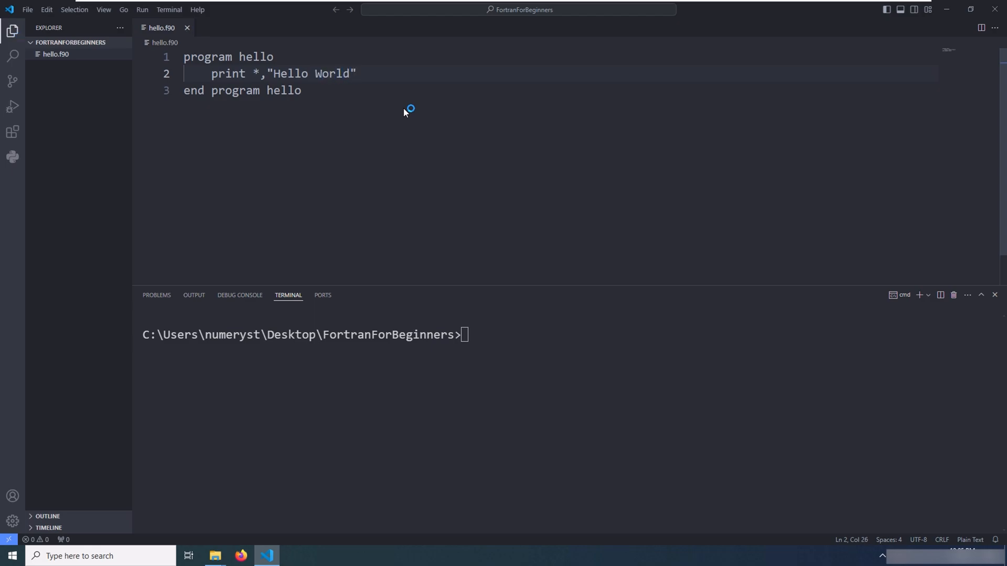
{"action": "type", "text": "gfort"}
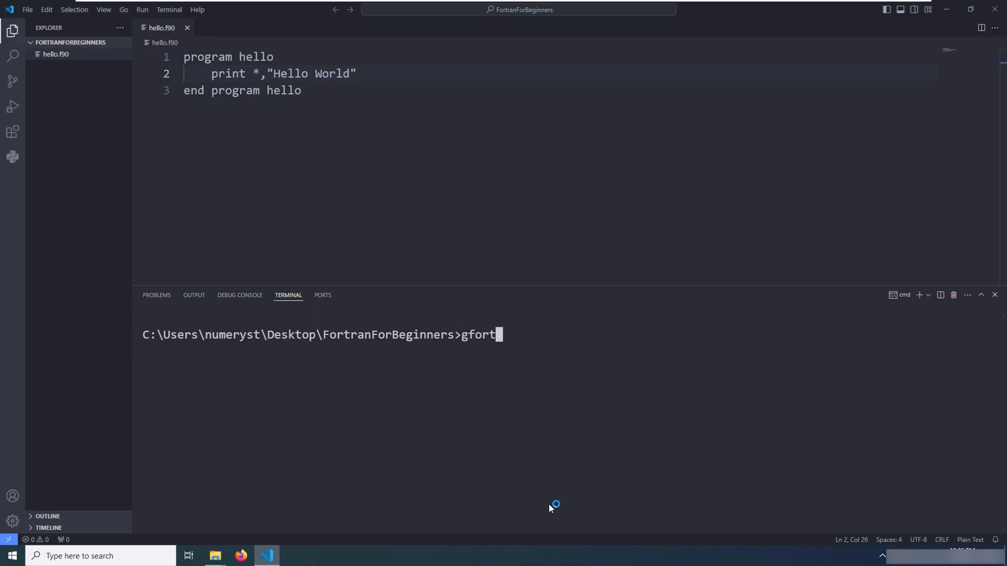
{"action": "type", "text": "ran hel"}
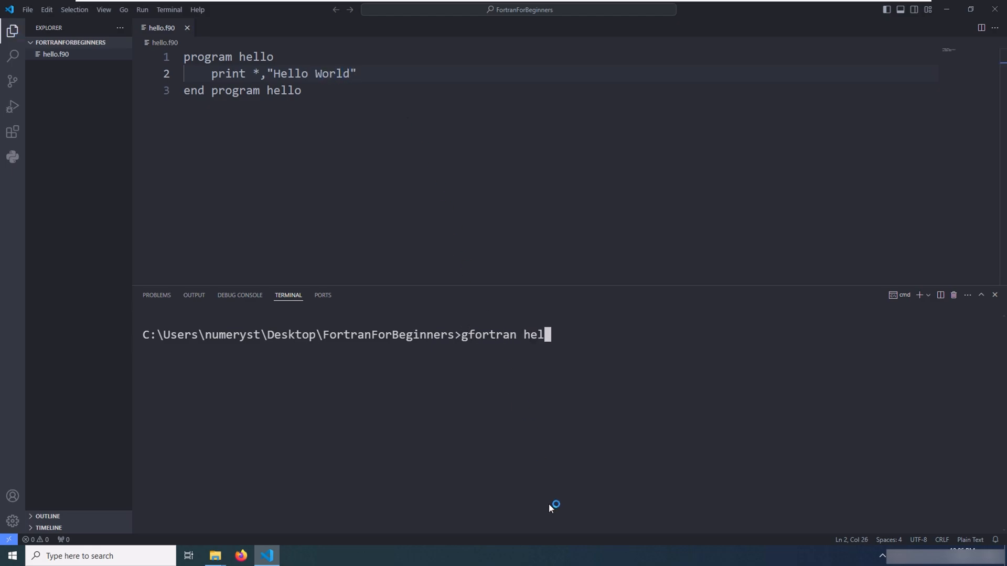
{"action": "type", "text": "lo.f90 -o"}
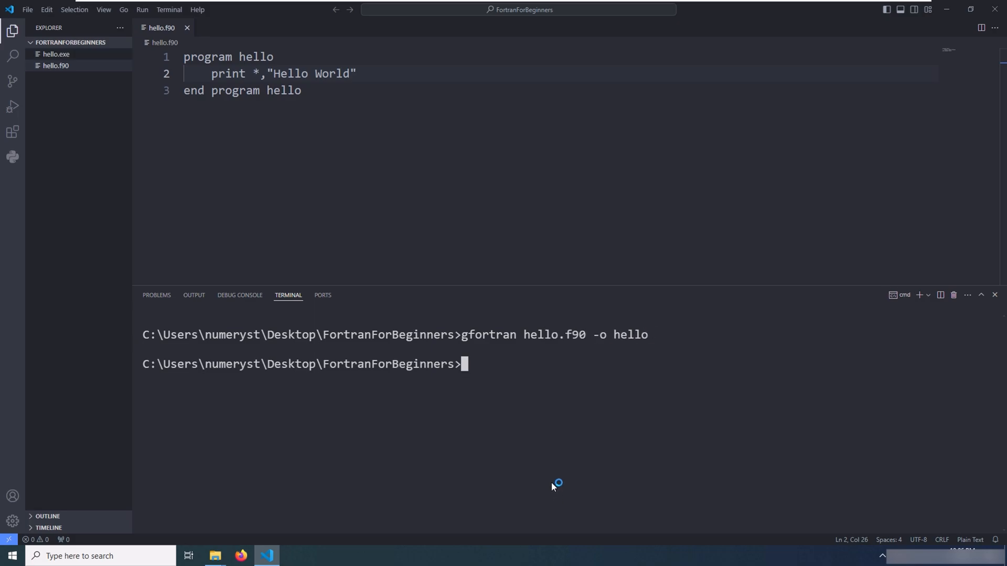
{"action": "type", "text": "hello.exe"}
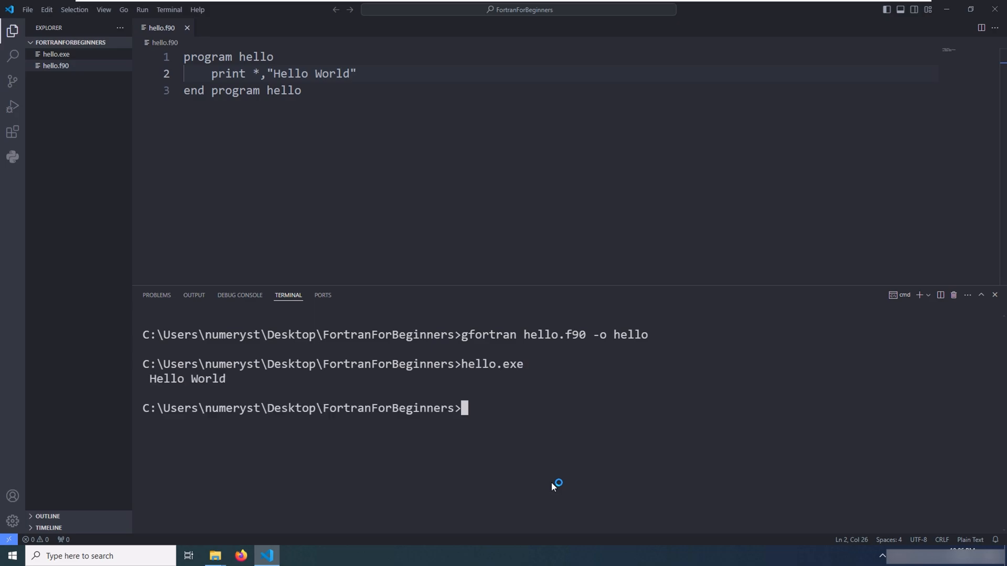
{"action": "mouse_move", "coordinate": [576, 464]}
{"action": "type", "text": "fortran"}
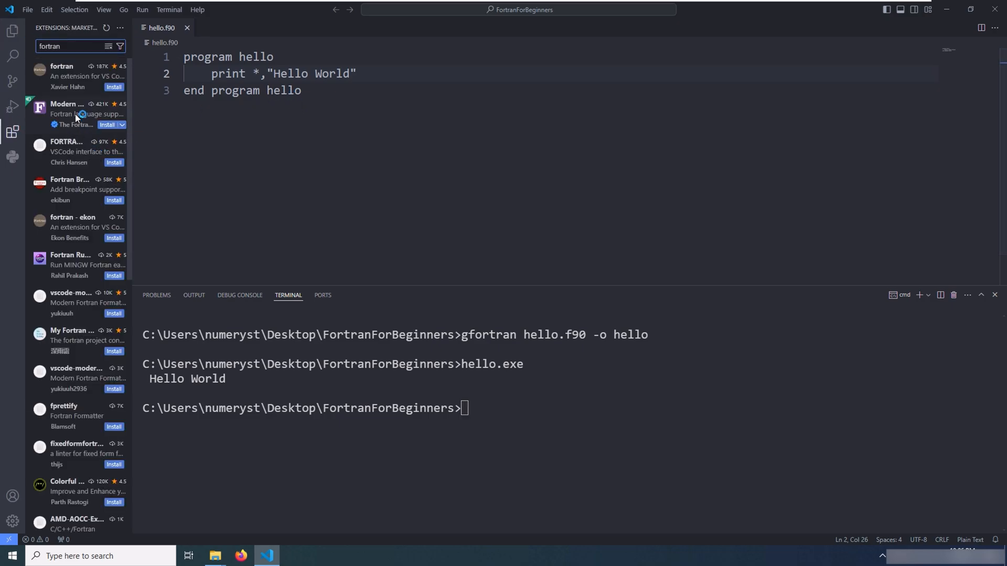
- Install the Modern Fortran extension, then return to Explorer and select hello on line 3
{"action": "left_click", "coordinate": [68, 114]}
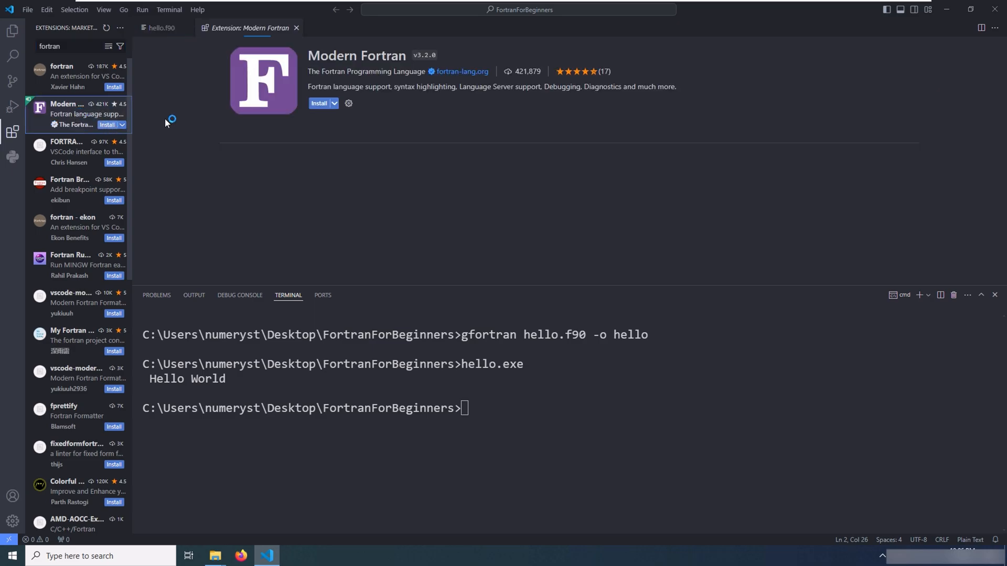
{"action": "left_click", "coordinate": [318, 103]}
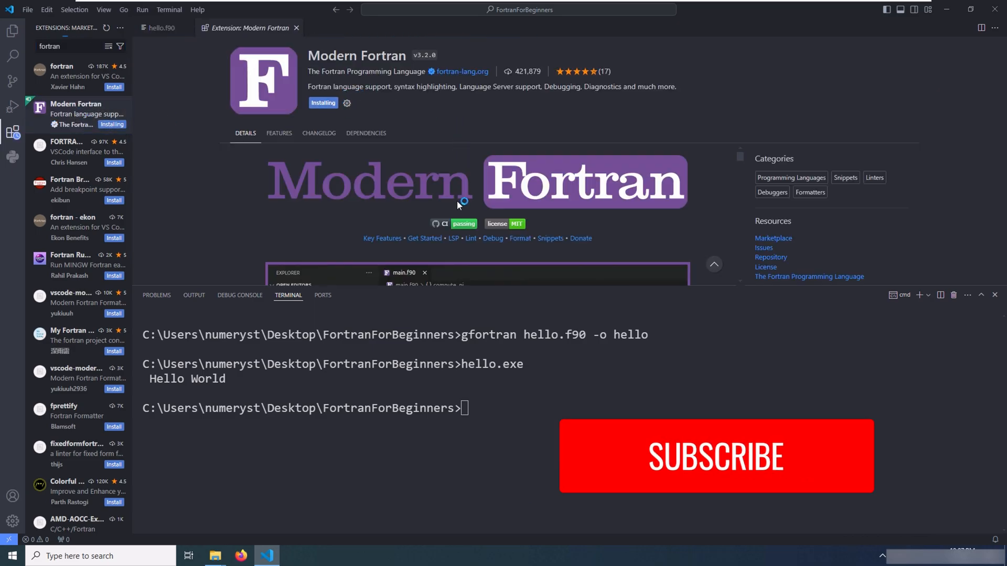
{"action": "left_click", "coordinate": [716, 456]}
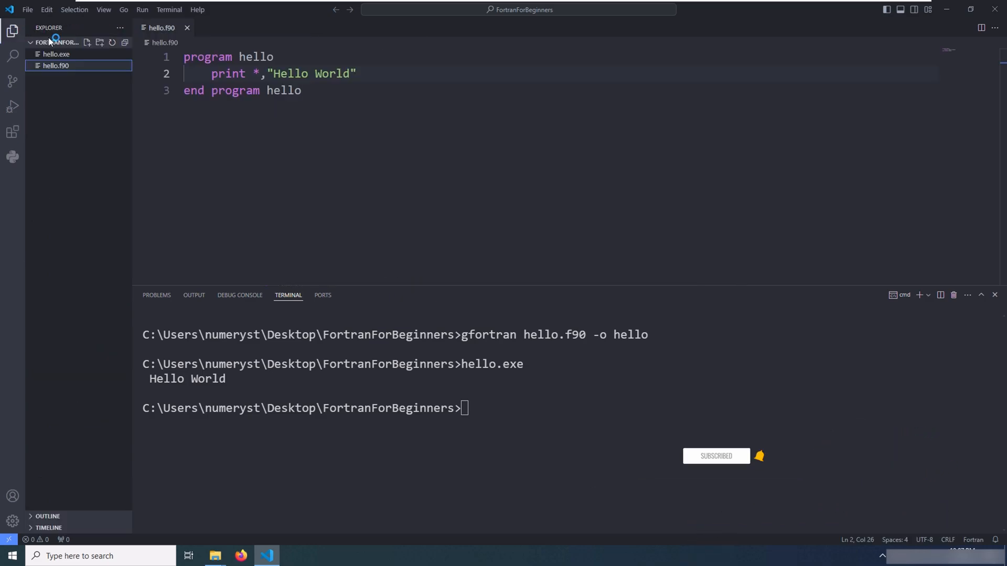
{"action": "double_click", "coordinate": [228, 73]}
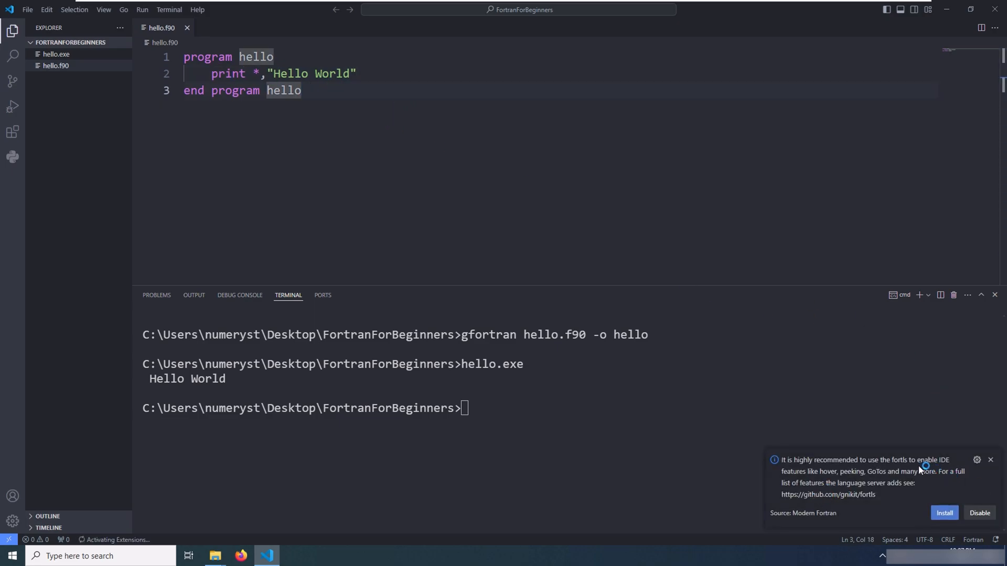
{"action": "mouse_move", "coordinate": [865, 494]}
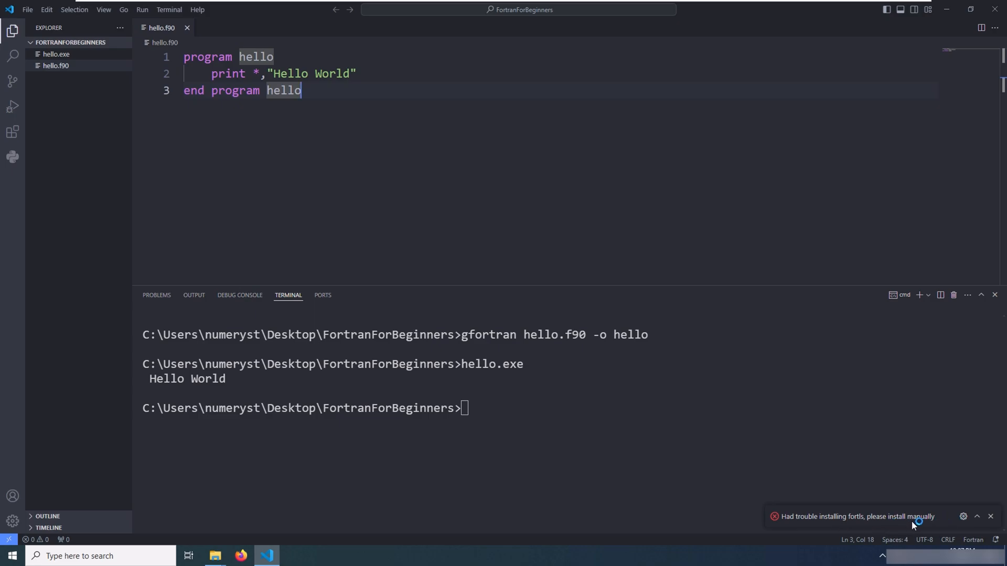
{"action": "mouse_move", "coordinate": [913, 517]}
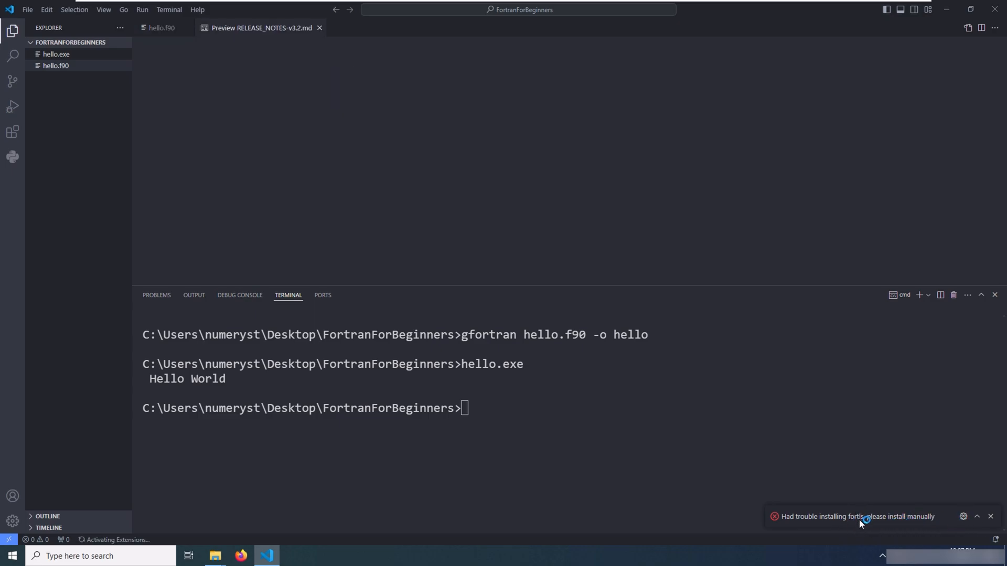
{"action": "mouse_move", "coordinate": [973, 533]}
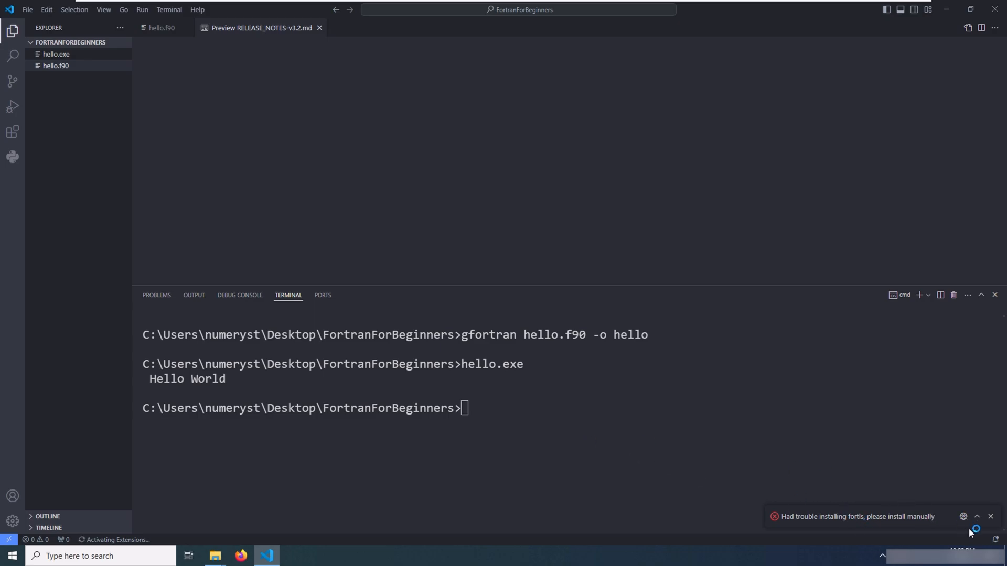
{"action": "mouse_move", "coordinate": [989, 517]}
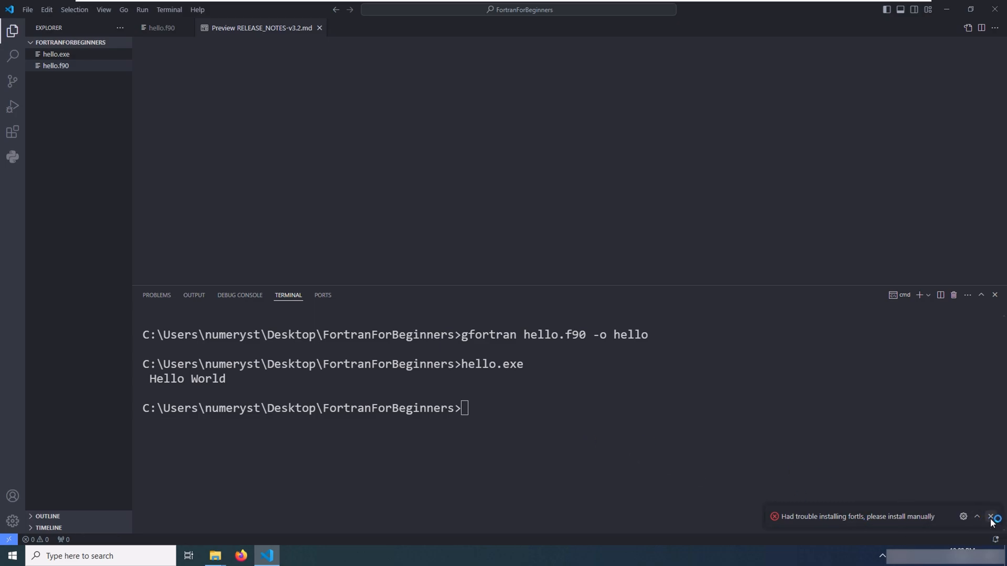
- Dismiss the fortls install error and read the Modern Fortran channel in the Output panel
{"action": "left_click", "coordinate": [988, 516]}
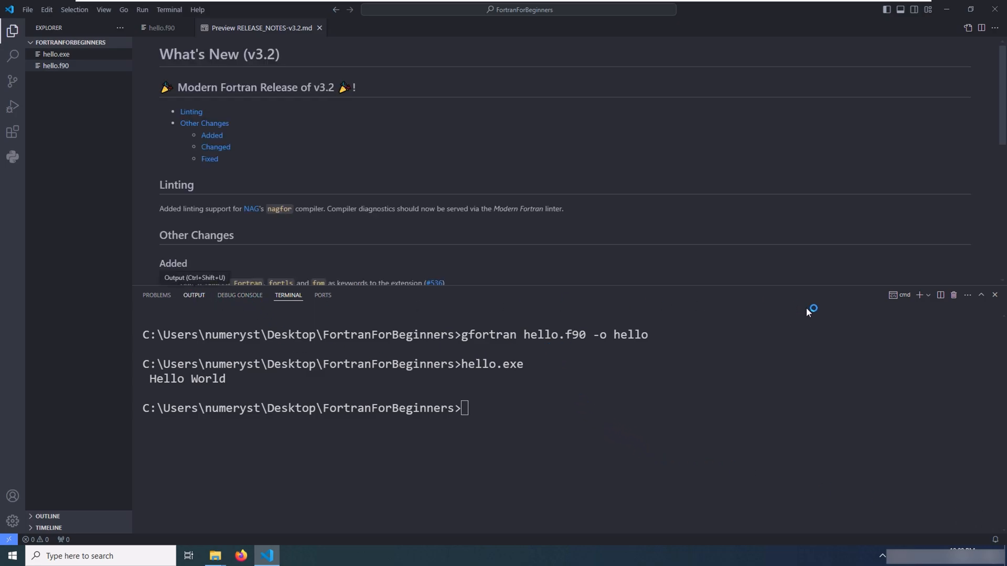
{"action": "left_click", "coordinate": [193, 296]}
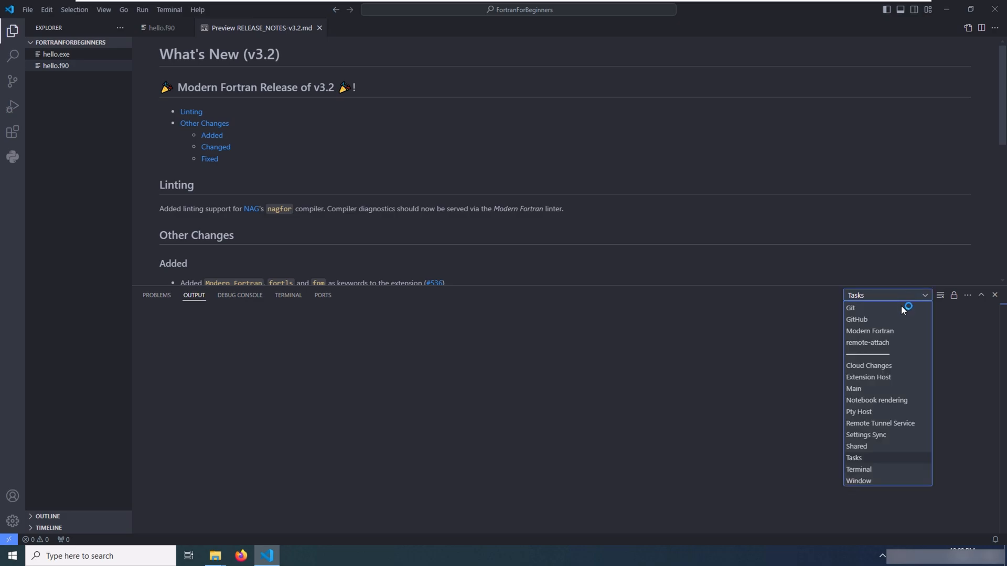
{"action": "left_click", "coordinate": [870, 331]}
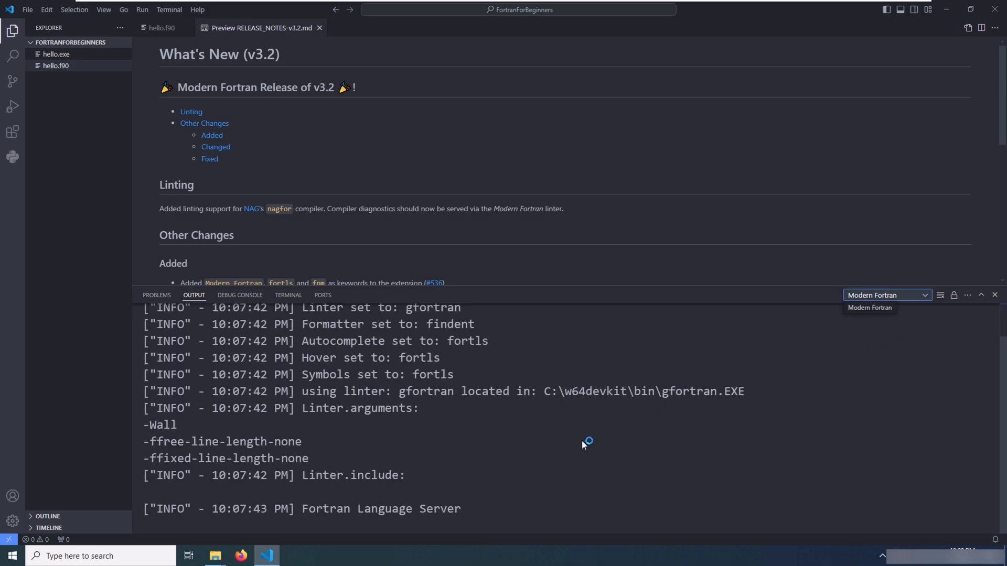
{"action": "mouse_move", "coordinate": [302, 510]}
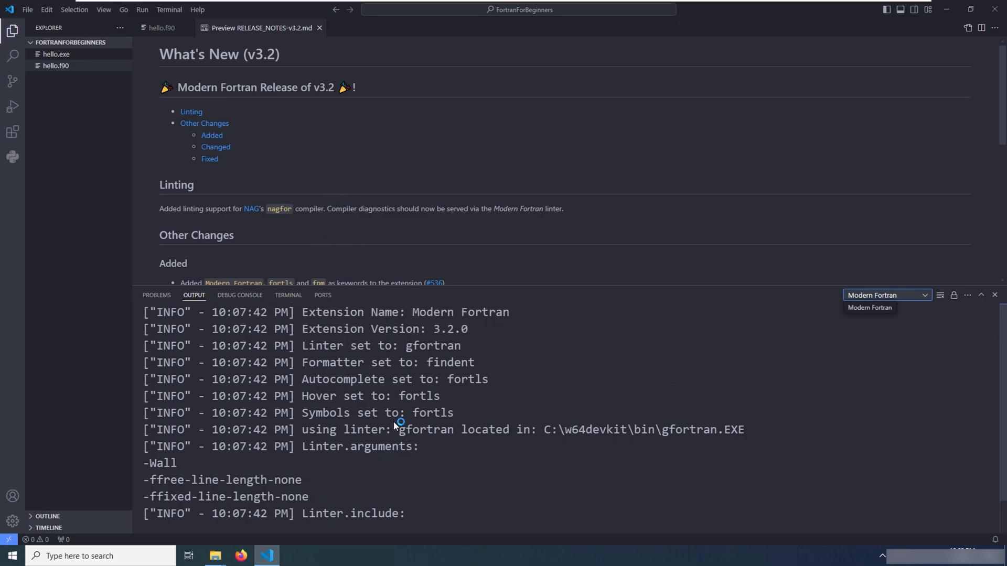
{"action": "scroll", "scroll_direction": "down", "scroll_amount": 3}
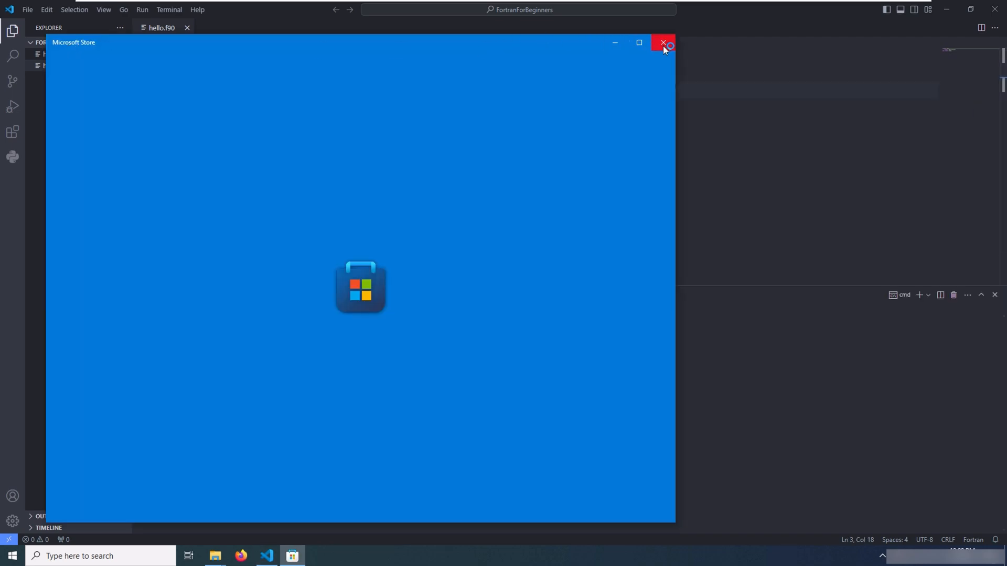
- Dismiss the Microsoft Store popup and open python.org's Python Releases for Windows page in Firefox
{"action": "left_click", "coordinate": [660, 42]}
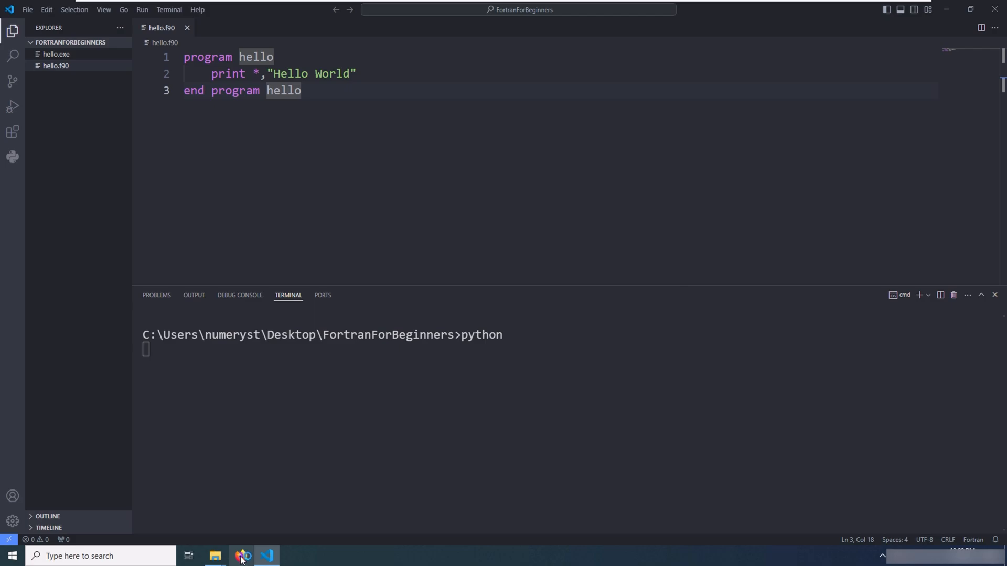
{"action": "left_click", "coordinate": [239, 556]}
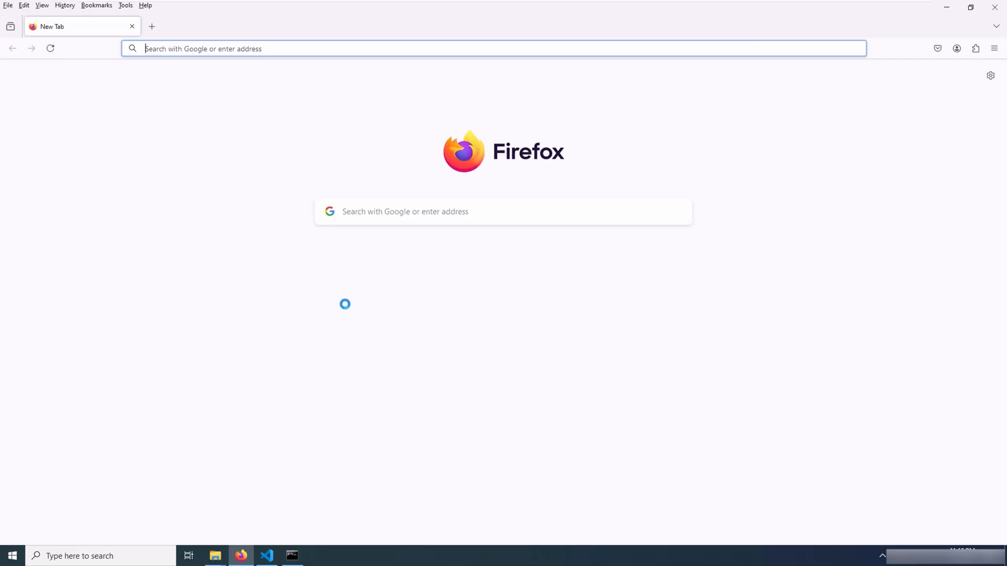
{"action": "type", "text": "python windo"}
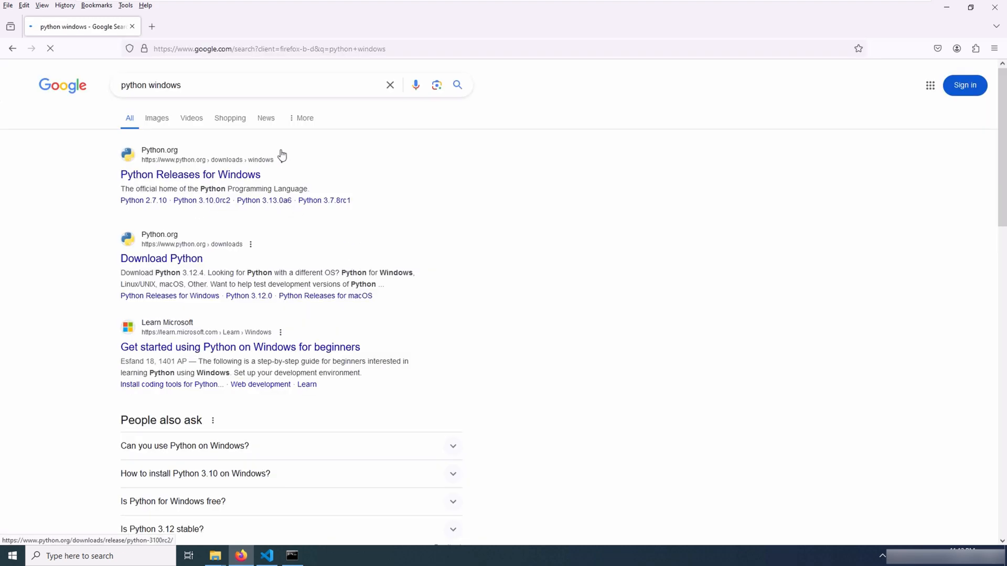
{"action": "left_click", "coordinate": [190, 175]}
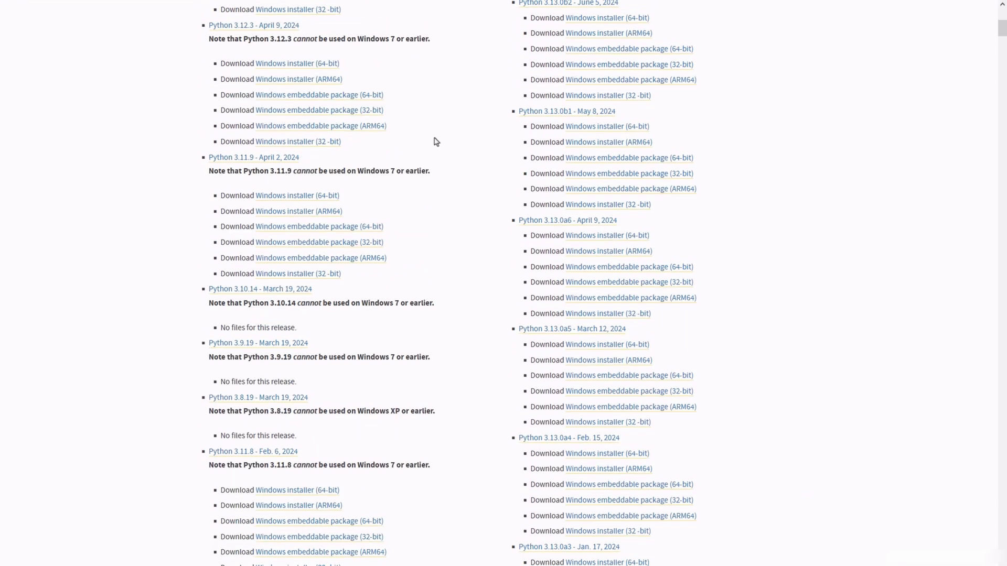
- Scroll down the releases list to find the Python 3.11.5 Windows installer (64-bit)
{"action": "scroll", "scroll_direction": "down", "scroll_amount": 3}
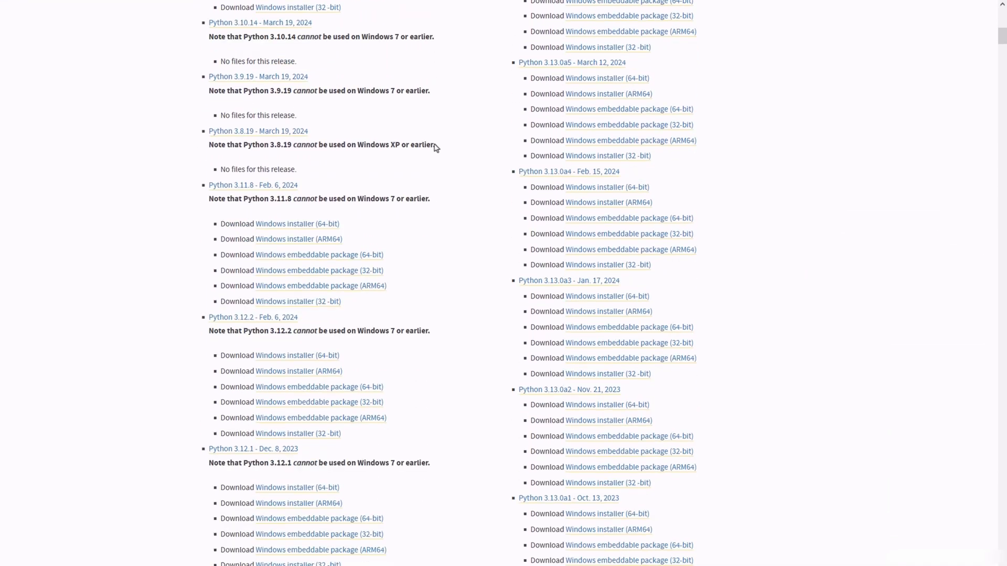
{"action": "scroll", "scroll_direction": "down", "scroll_amount": 3}
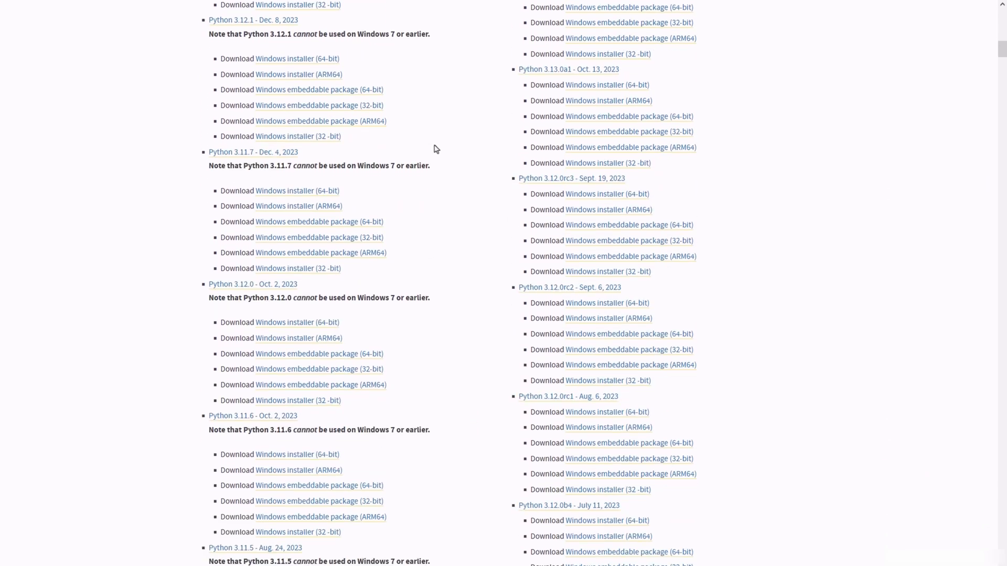
{"action": "scroll", "scroll_direction": "down", "scroll_amount": 3}
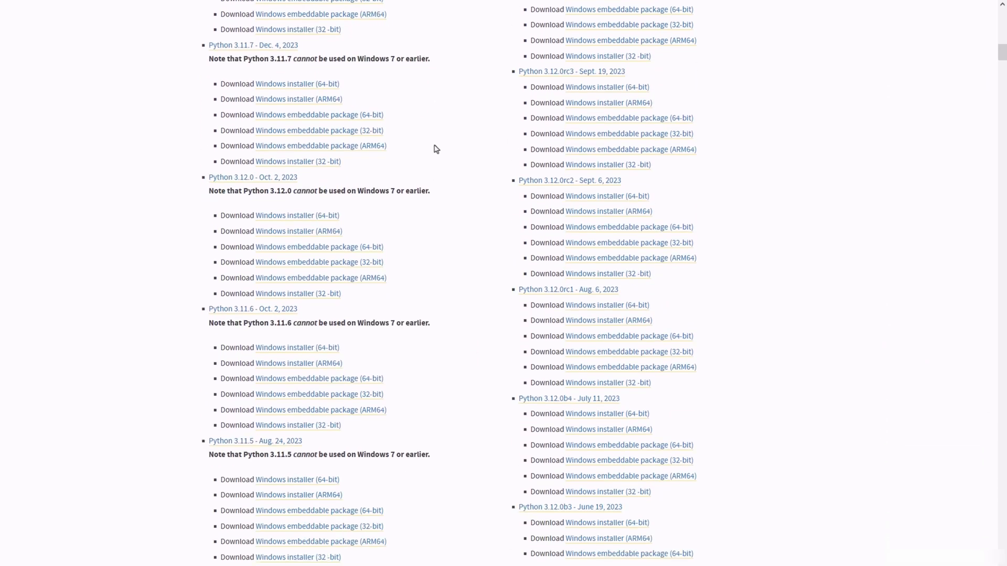
{"action": "scroll", "scroll_direction": "down", "scroll_amount": 3}
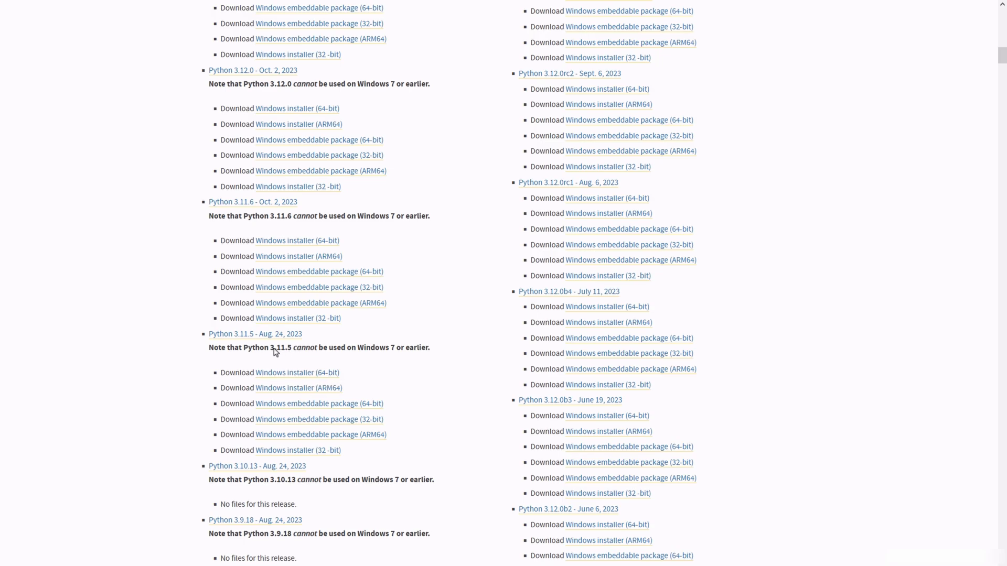
{"action": "mouse_move", "coordinate": [288, 379]}
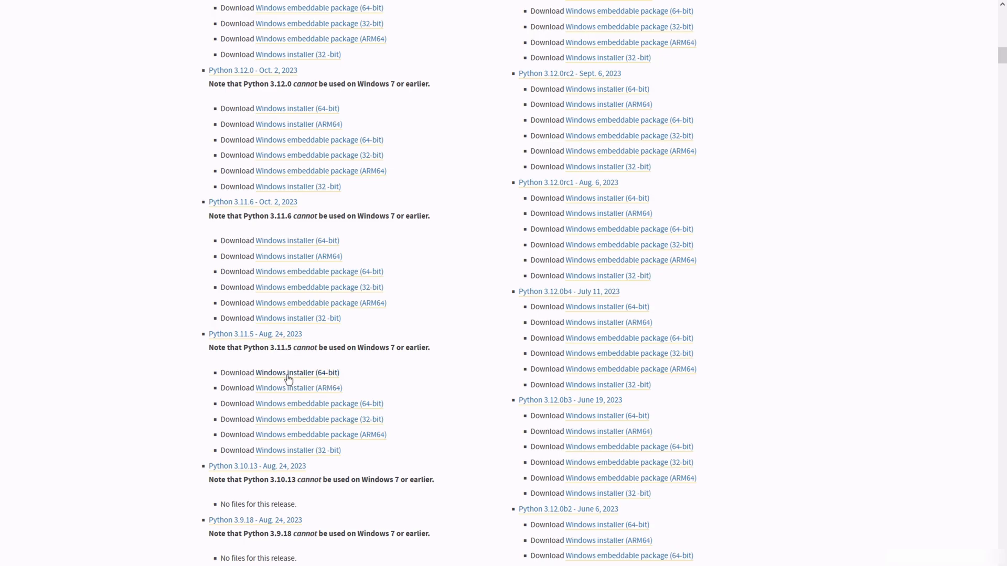
{"action": "mouse_move", "coordinate": [288, 373]}
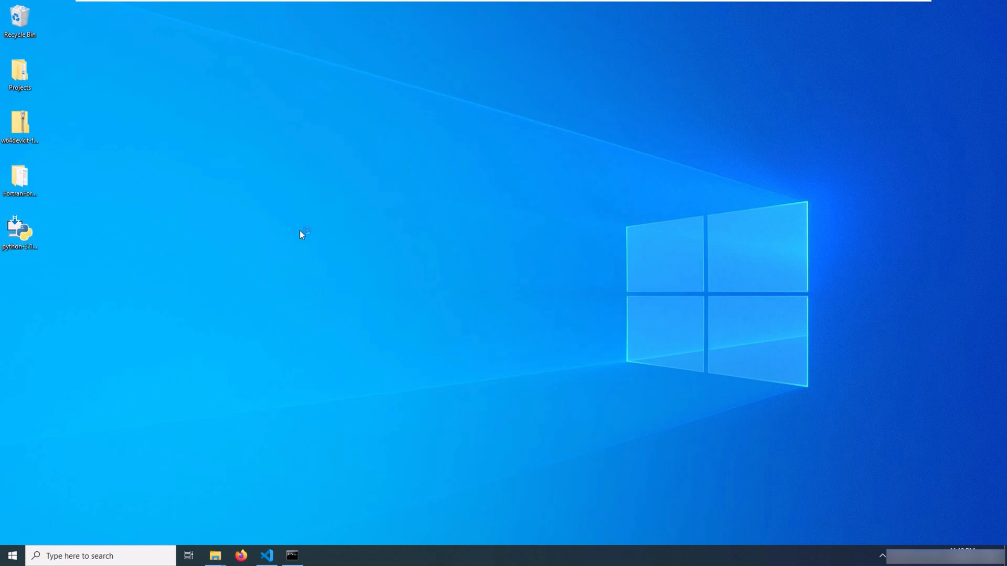
- Install Python 3.11.5 with 'Add python.exe to PATH' ticked, then exit Python in Command Prompt
{"action": "double_click", "coordinate": [20, 229]}
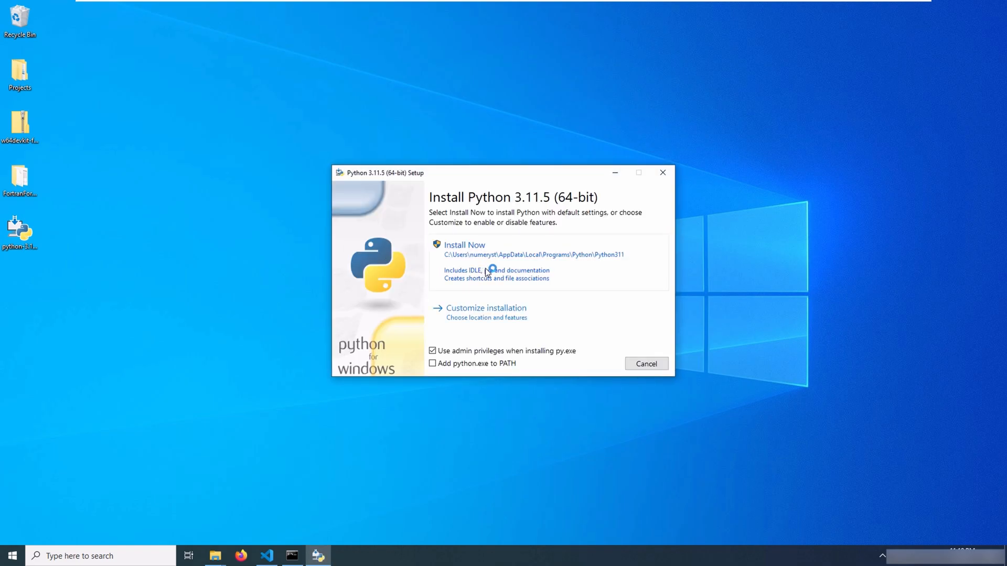
{"action": "left_click", "coordinate": [433, 364]}
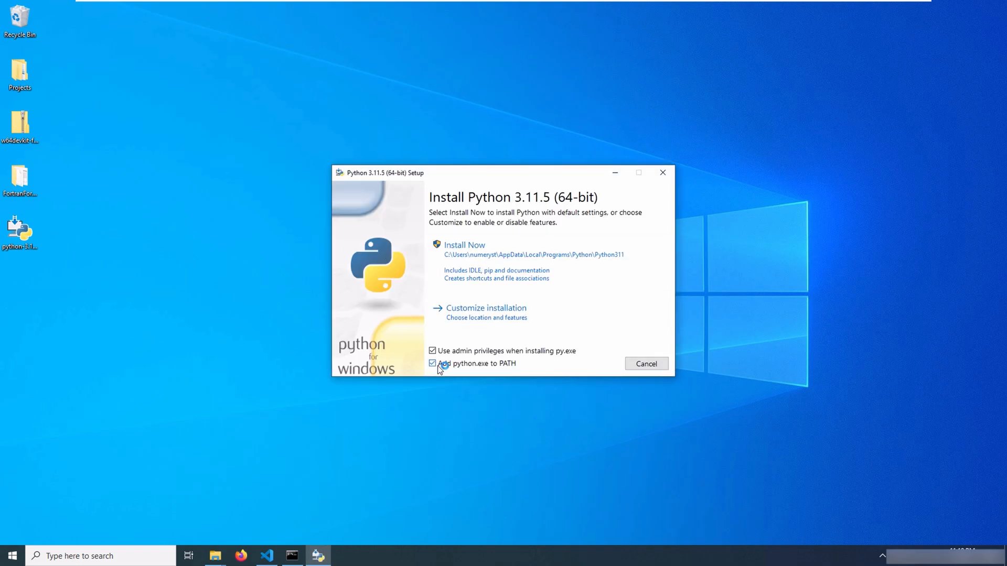
{"action": "left_click", "coordinate": [465, 245]}
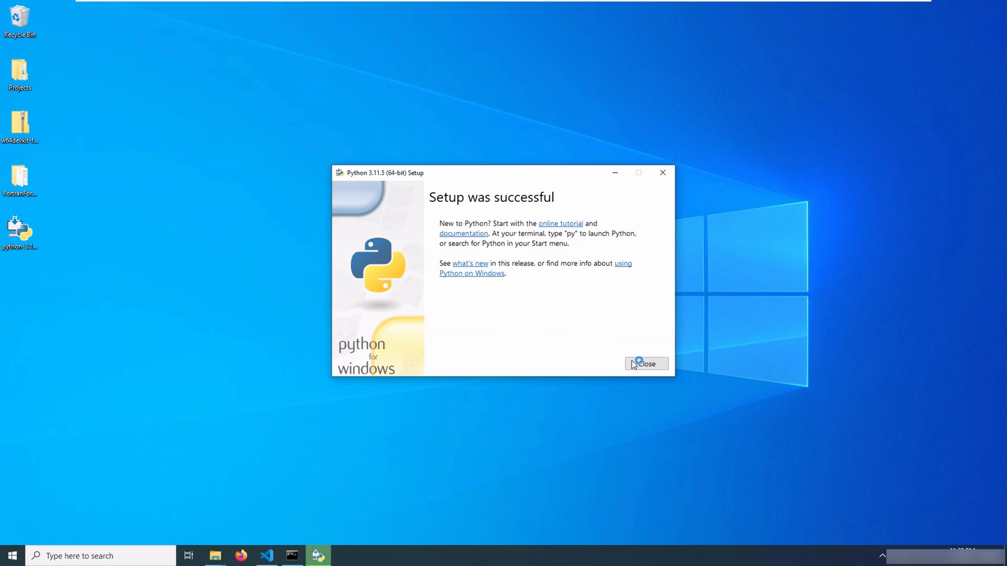
{"action": "left_click", "coordinate": [647, 364]}
{"action": "type", "text": "python"}
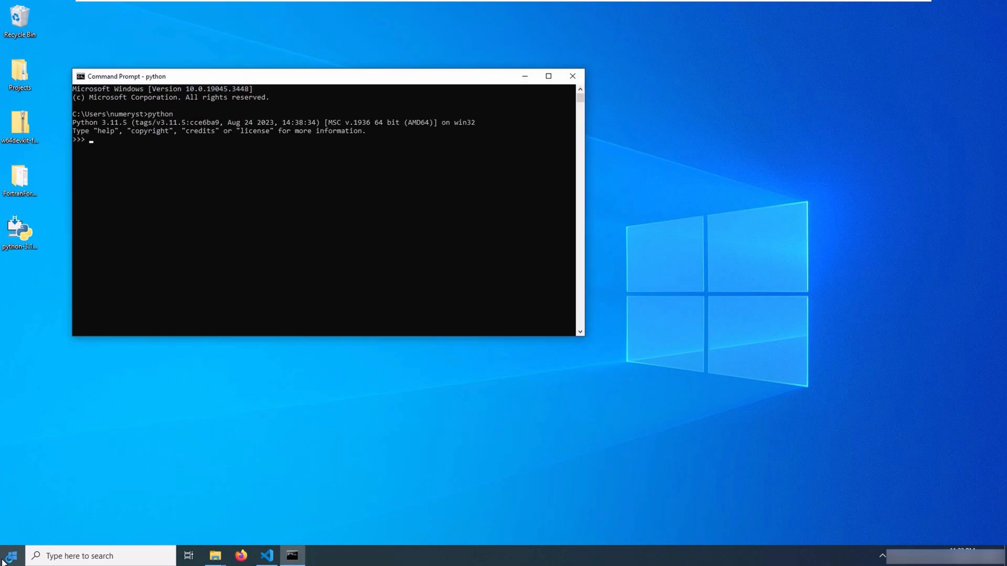
{"action": "type", "text": "exit("}
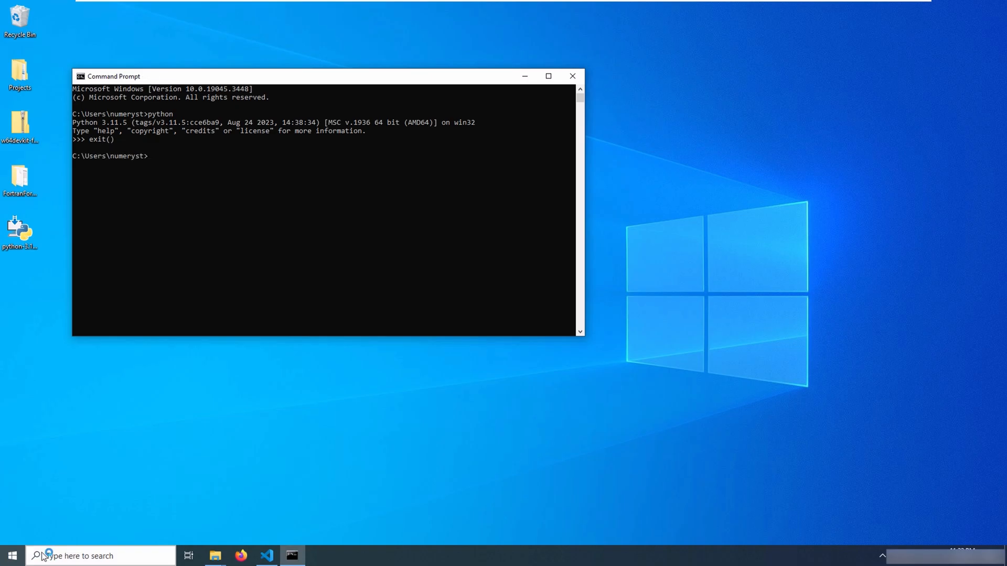
- Close the running VS Code window so it can restart
{"action": "left_click", "coordinate": [572, 75]}
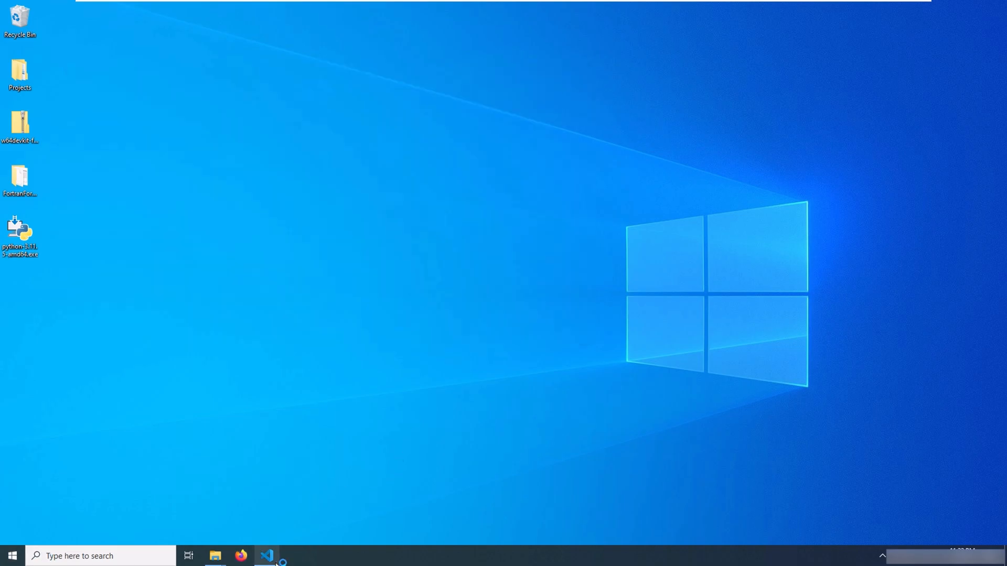
{"action": "left_click", "coordinate": [268, 556]}
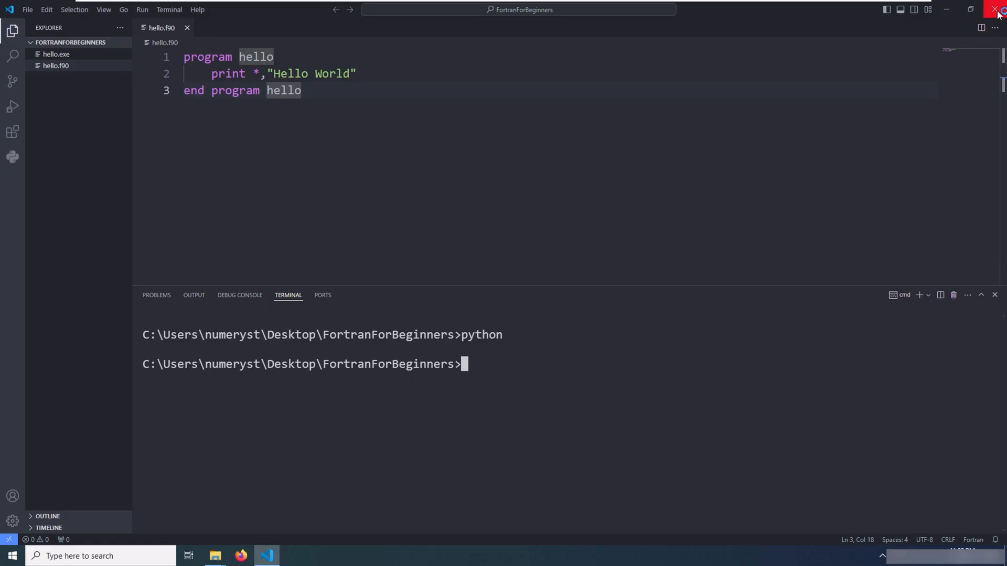
{"action": "left_click", "coordinate": [993, 10]}
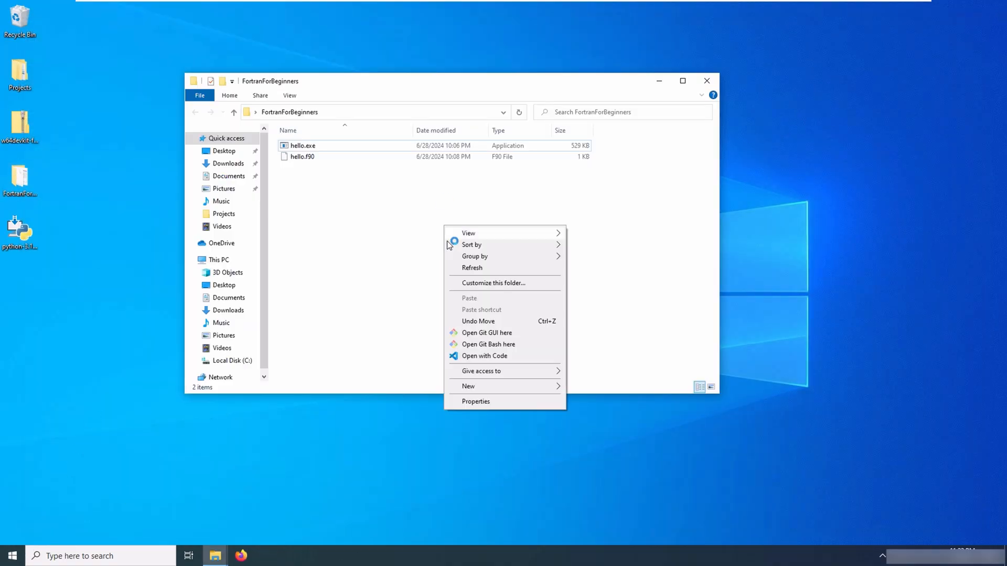
- Reopen FortranForBeginners with Code, accept the fortls install prompt, and view the log
{"action": "left_click", "coordinate": [485, 356]}
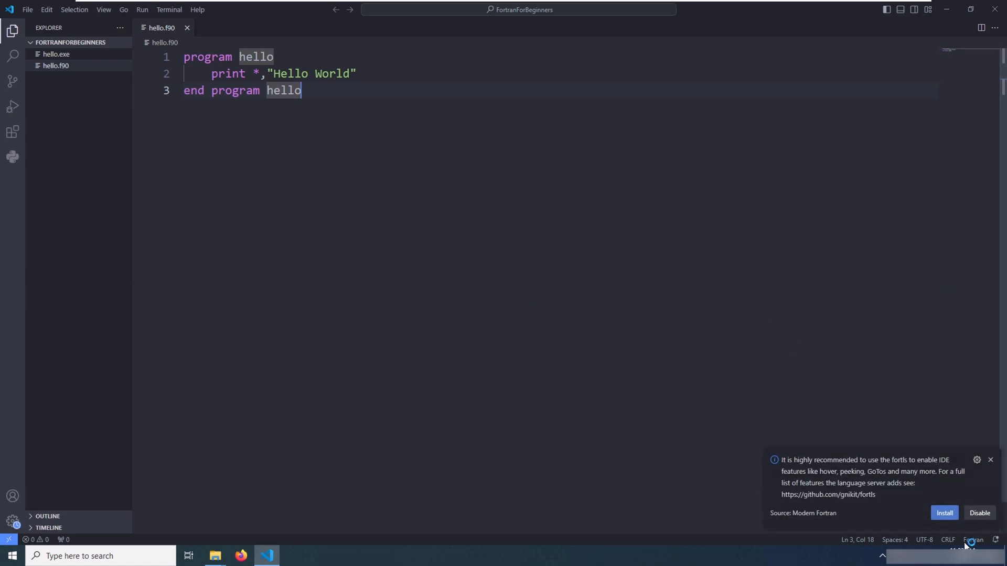
{"action": "left_click", "coordinate": [944, 513]}
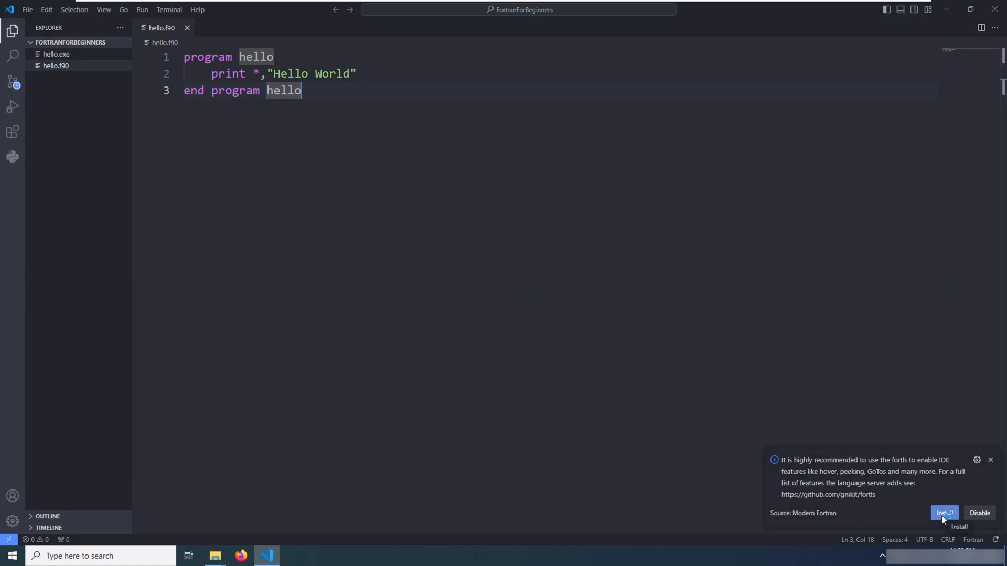
{"action": "left_click", "coordinate": [944, 513]}
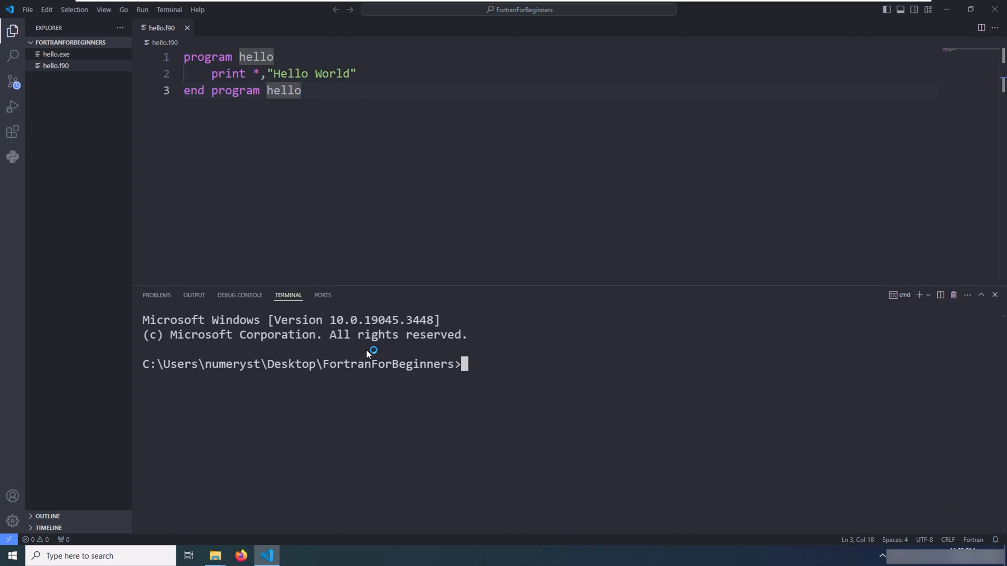
{"action": "left_click", "coordinate": [194, 296]}
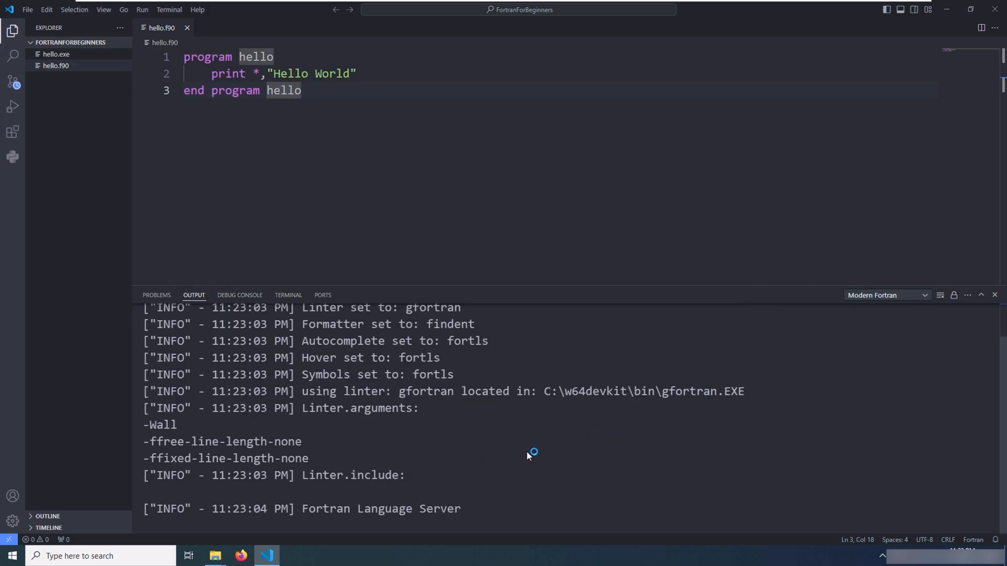
{"action": "mouse_move", "coordinate": [547, 513]}
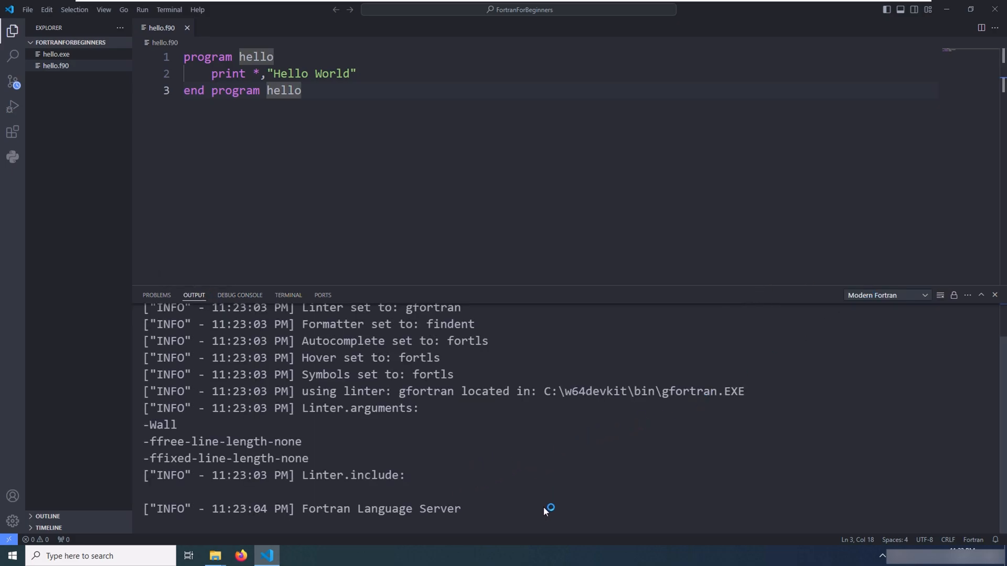
{"action": "mouse_move", "coordinate": [549, 496]}
{"action": "type", "text": "pip install fortls"}
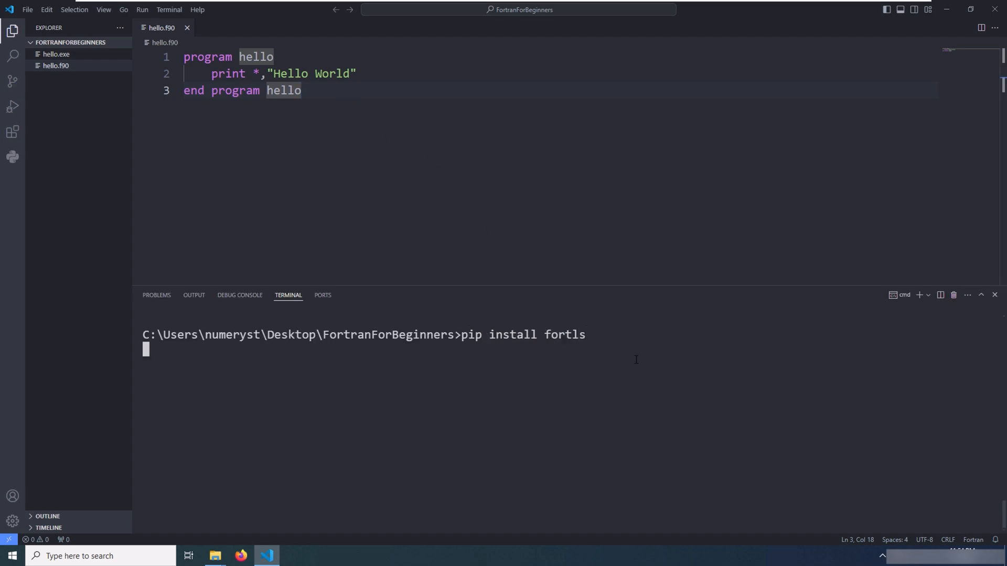
- Run pip install fortls in the terminal to install fortls 3.1.2
{"action": "key", "text": "Enter"}
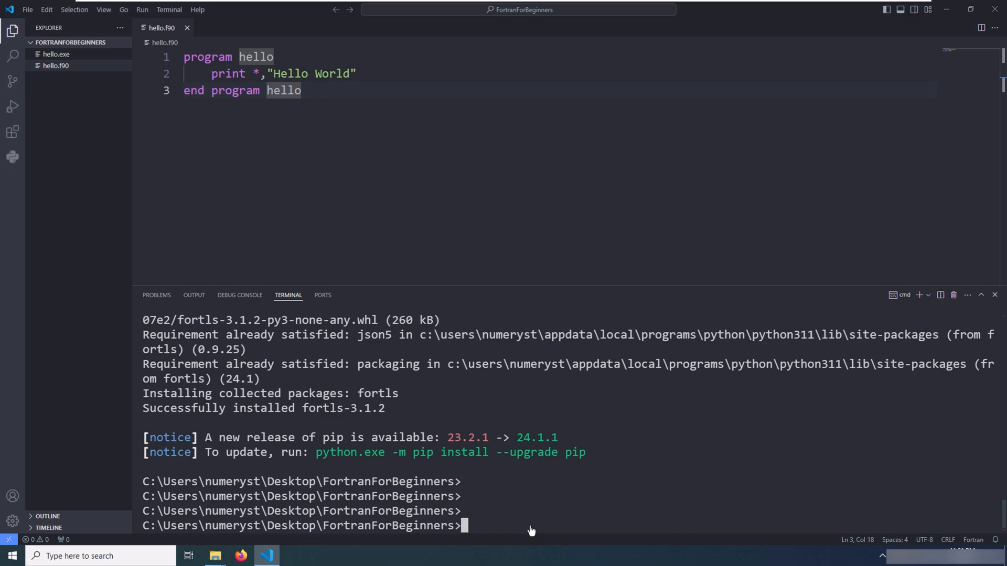
{"action": "type", "text": "c"}
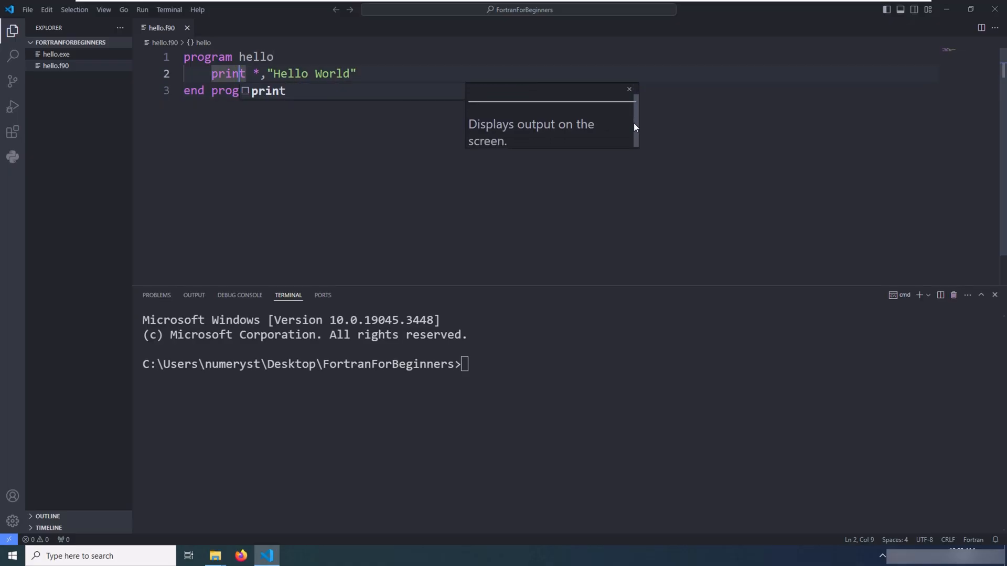
- Check the Modern Fortran log, test 'p' completion, restore print *,"Hello World", and show the terminal
{"action": "left_click", "coordinate": [194, 295]}
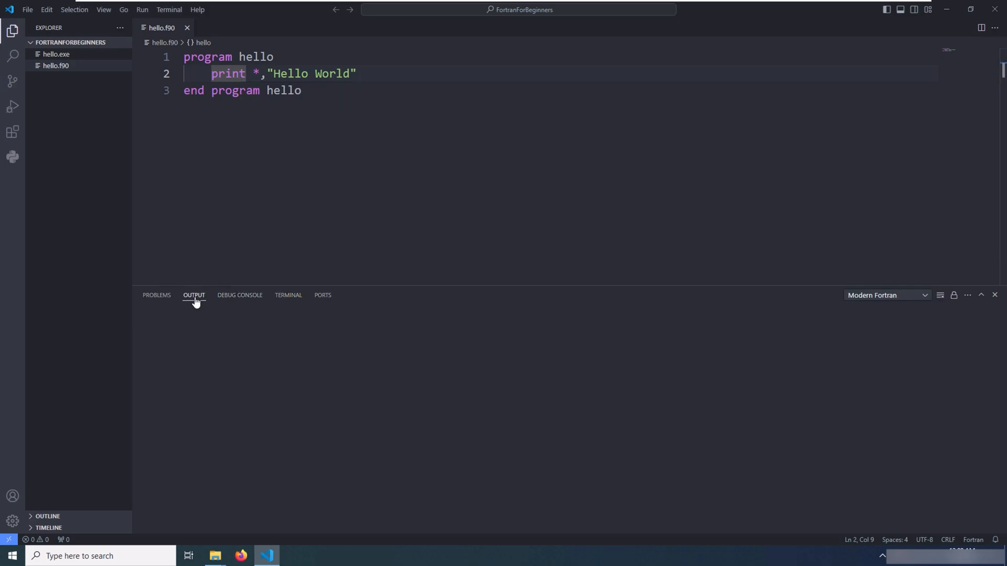
{"action": "left_click", "coordinate": [193, 295]}
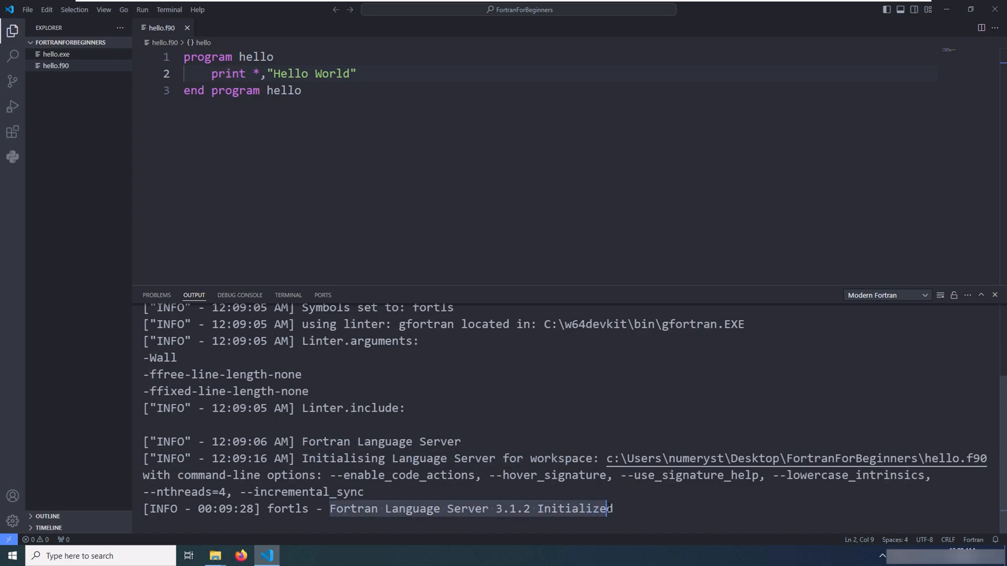
{"action": "mouse_move", "coordinate": [430, 237]}
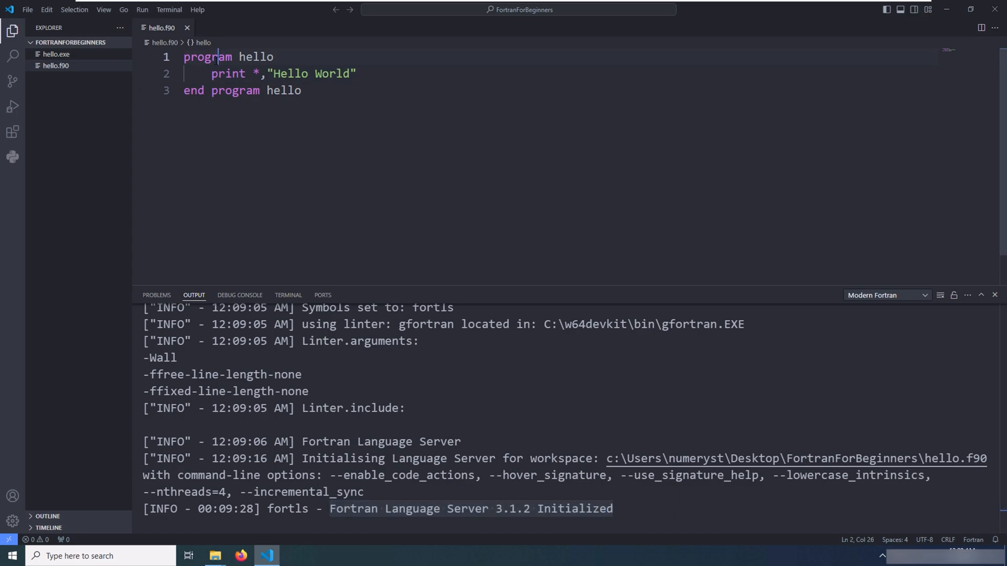
{"action": "type", "text": "p"}
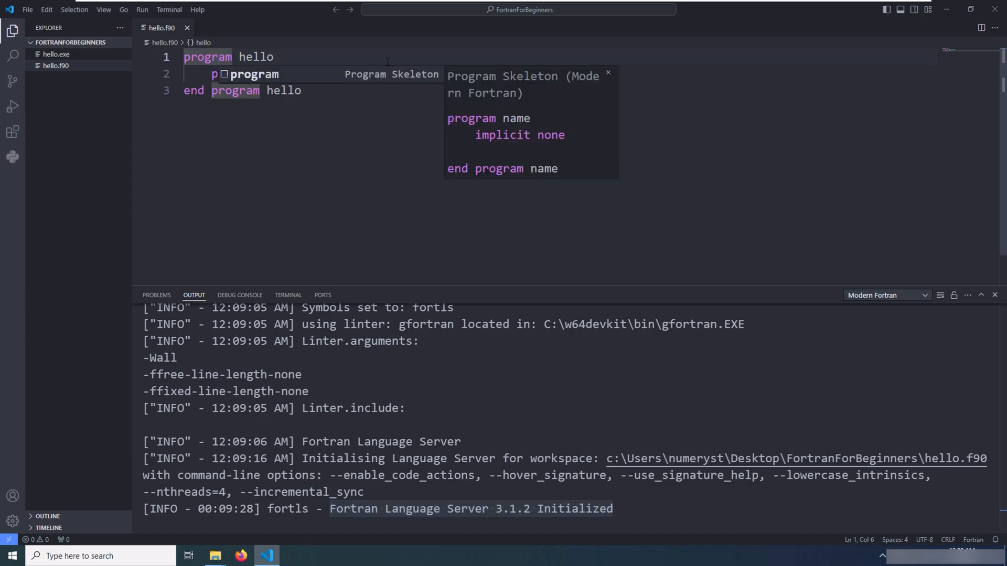
{"action": "mouse_move", "coordinate": [527, 162]}
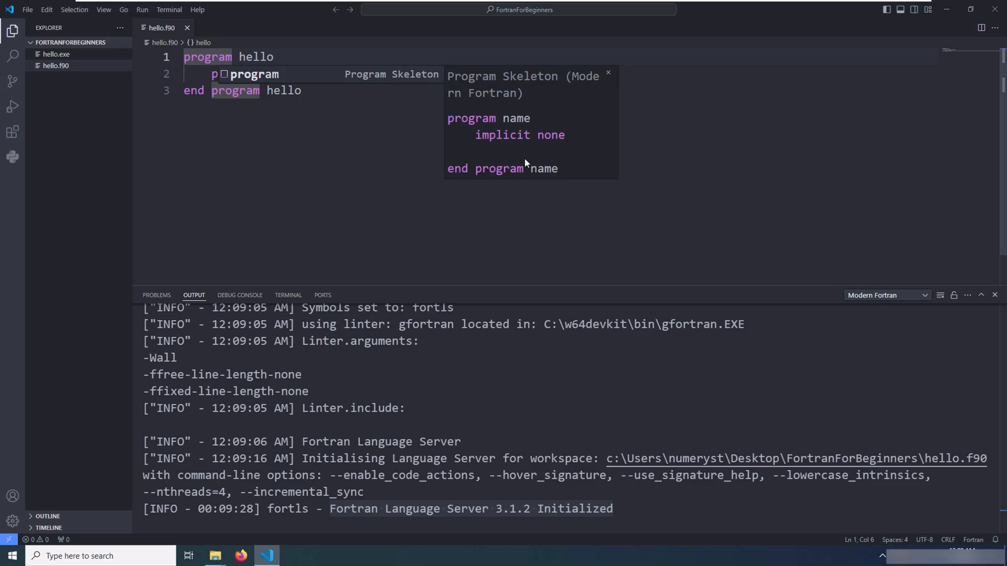
{"action": "mouse_move", "coordinate": [646, 126]}
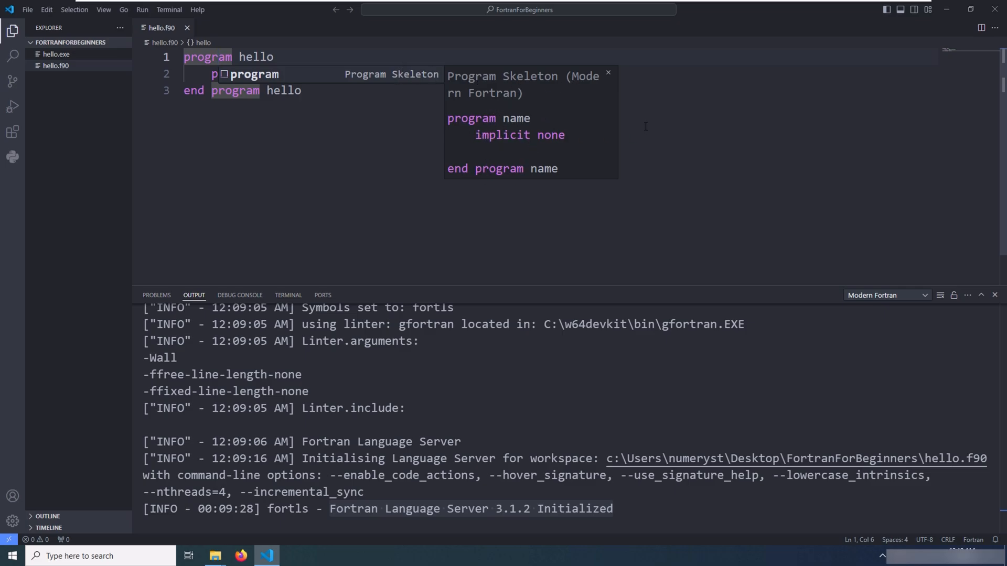
{"action": "type", "text": "print *,\"Hello World\""}
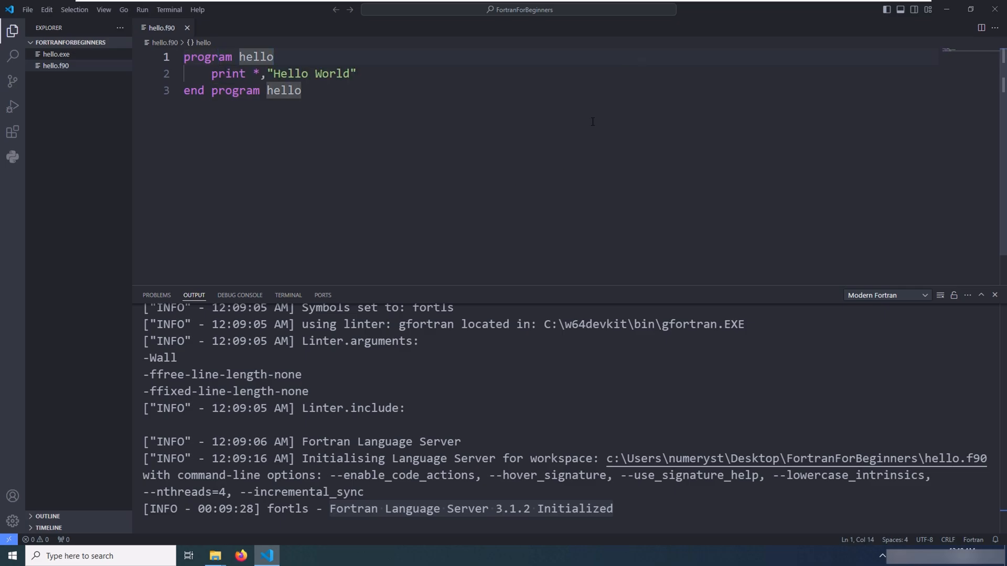
{"action": "left_click", "coordinate": [302, 91]}
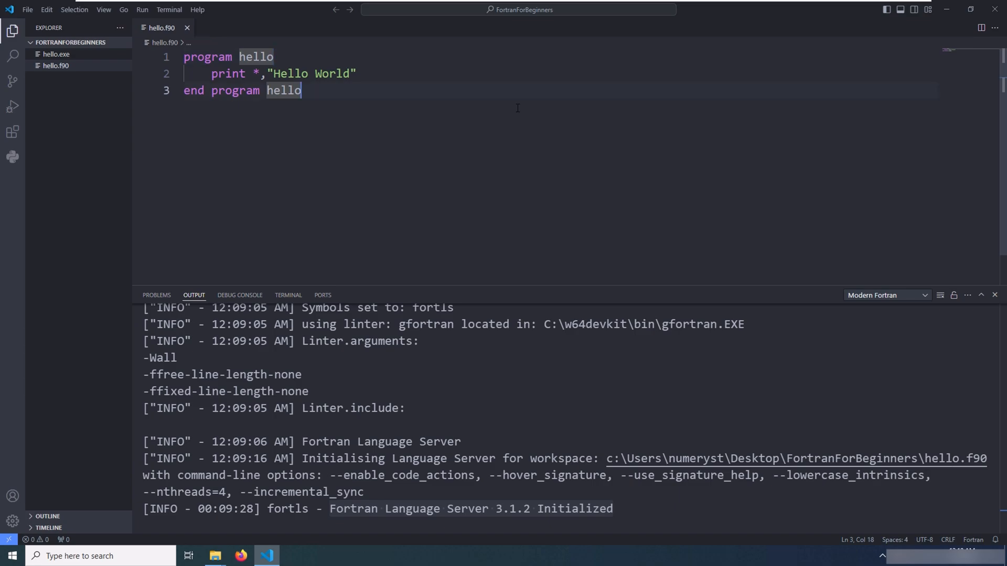
{"action": "mouse_move", "coordinate": [291, 295]}
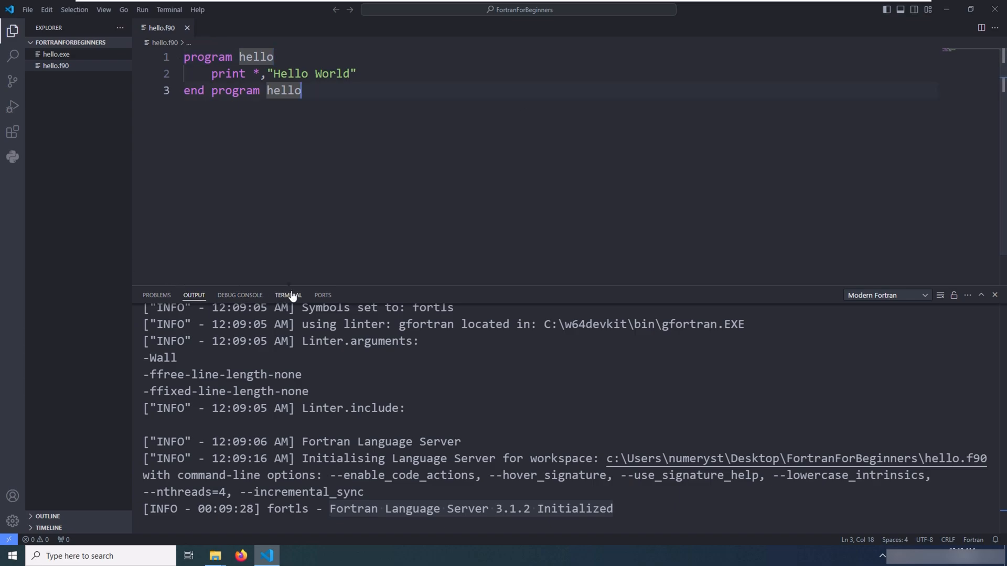
{"action": "left_click", "coordinate": [288, 295]}
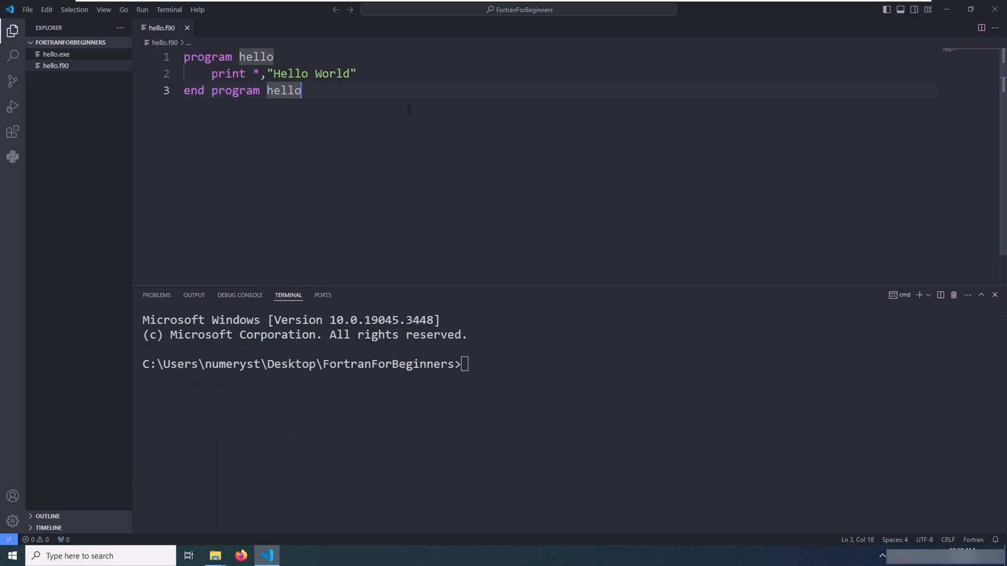